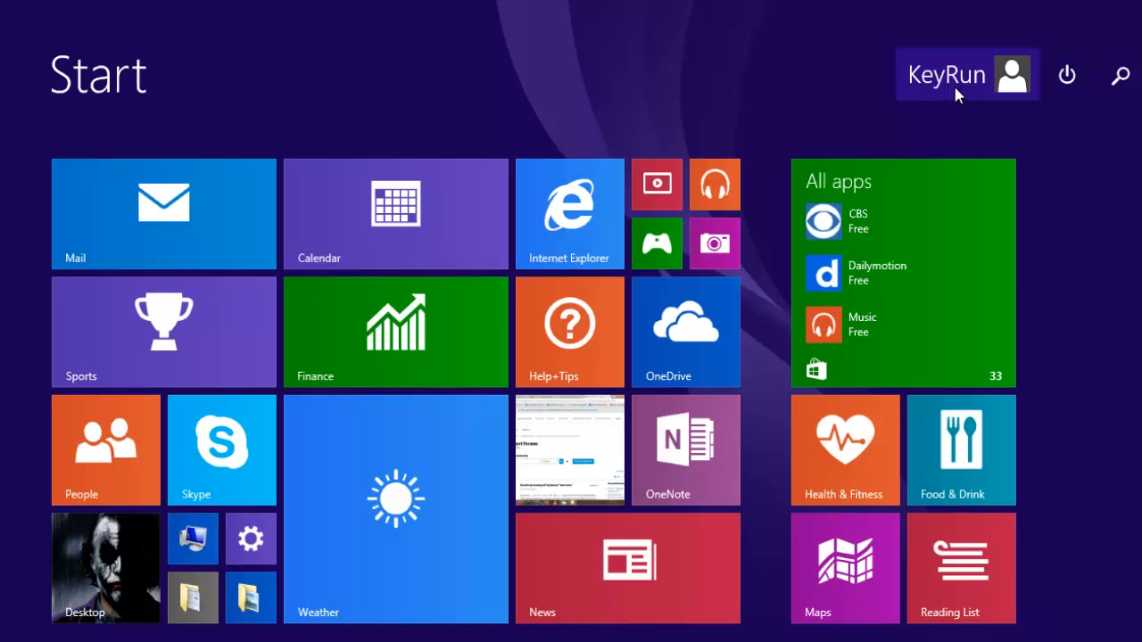
Check the available accounts, then run the searched Command Prompt as administrator, raising the UAC prompt
click(967, 75)
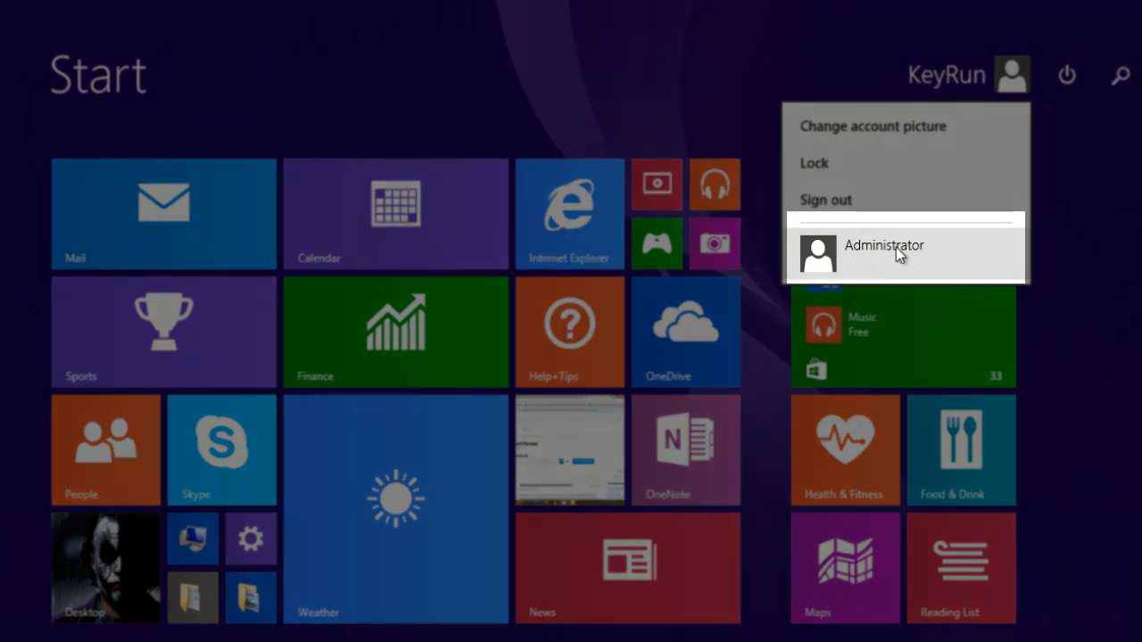
mouse_move(884, 261)
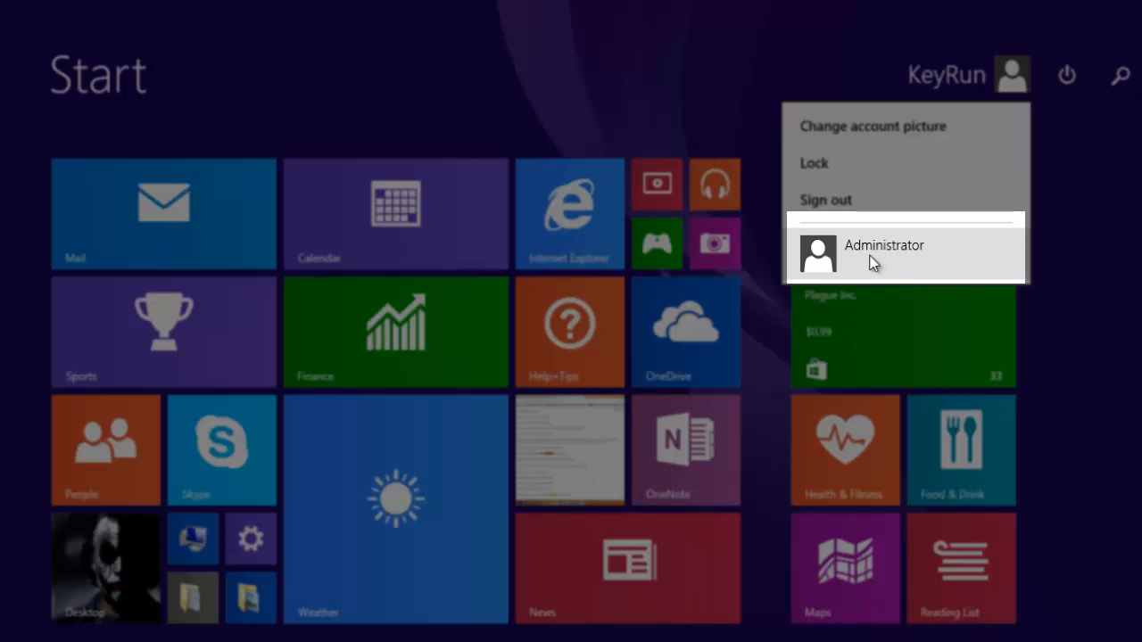
mouse_move(896, 273)
text(cmd)
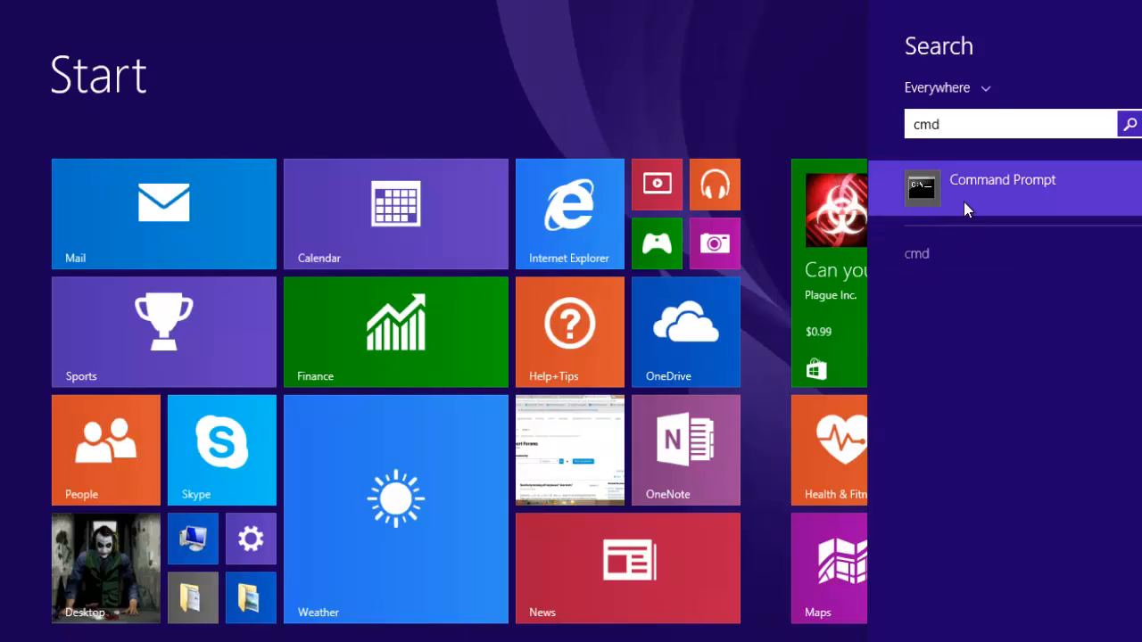
right_click(1003, 179)
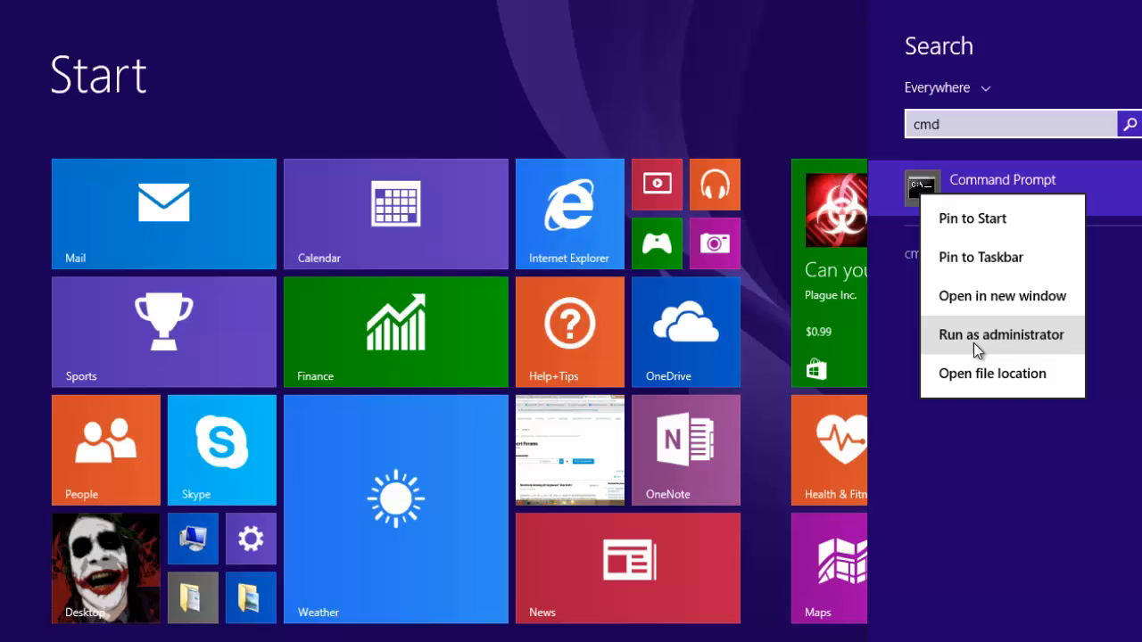
click(1001, 336)
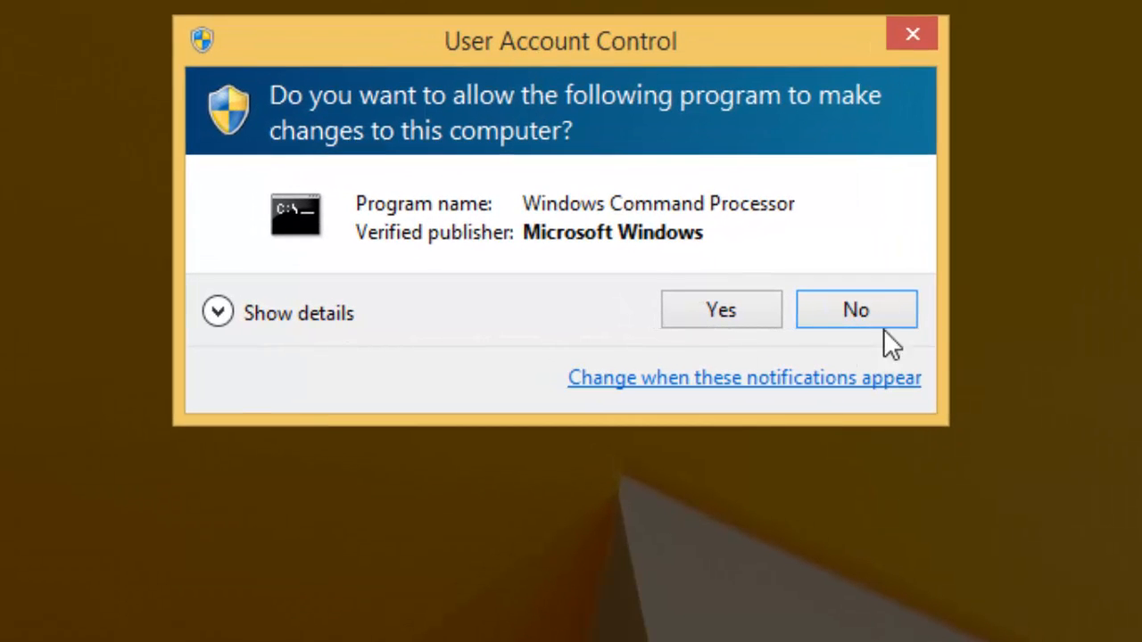
mouse_move(607, 29)
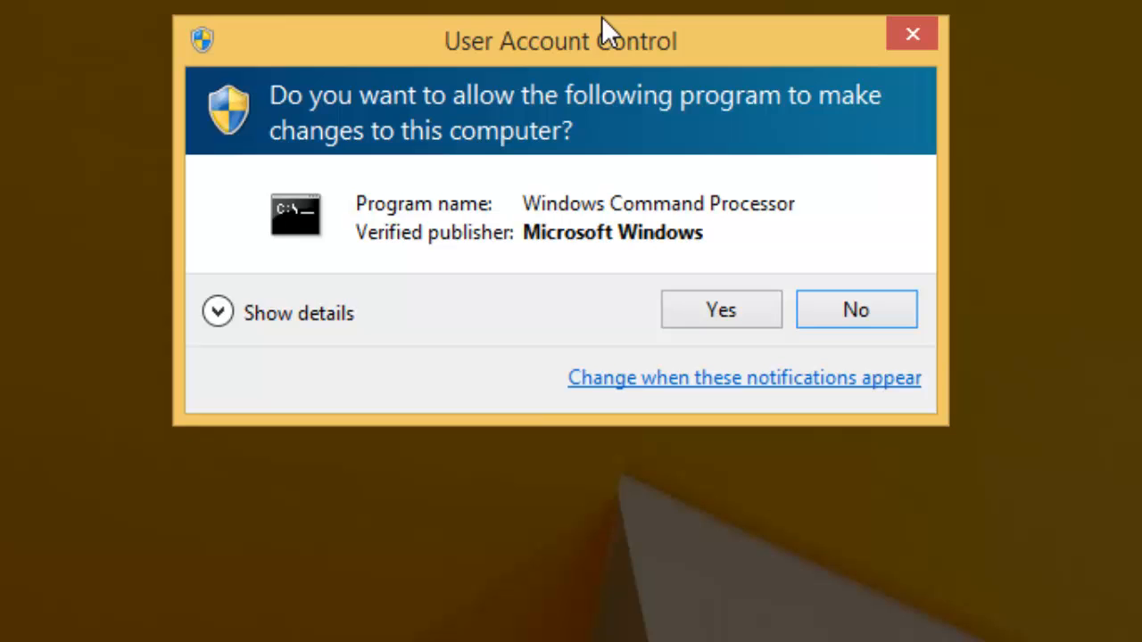
Decline the UAC prompt with No and refresh the desktop from its context menu
click(721, 311)
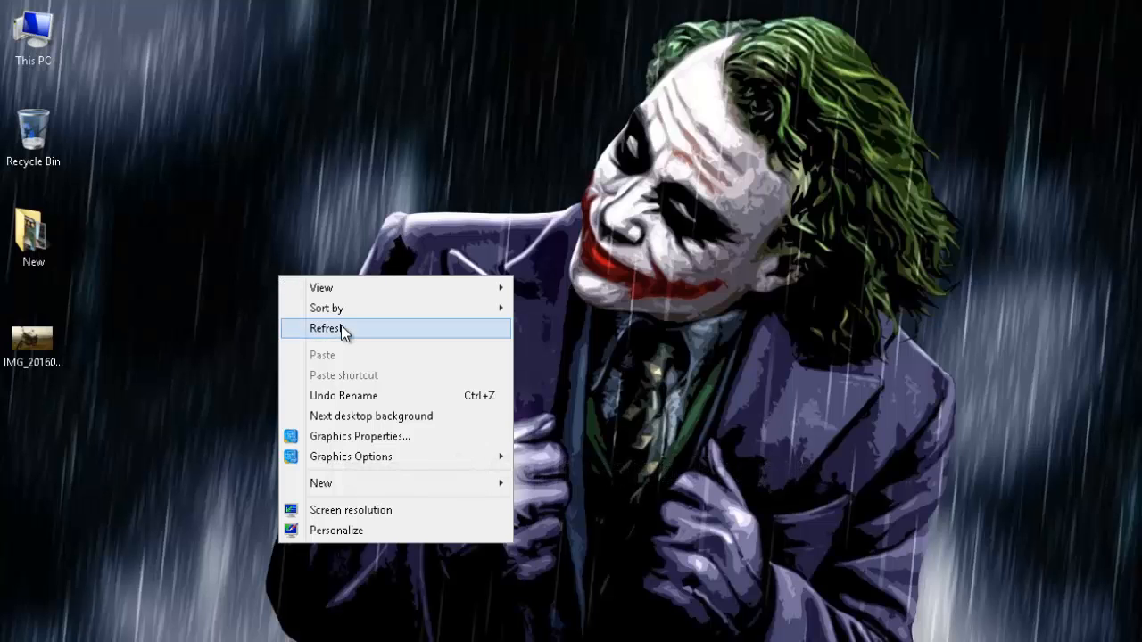
click(326, 329)
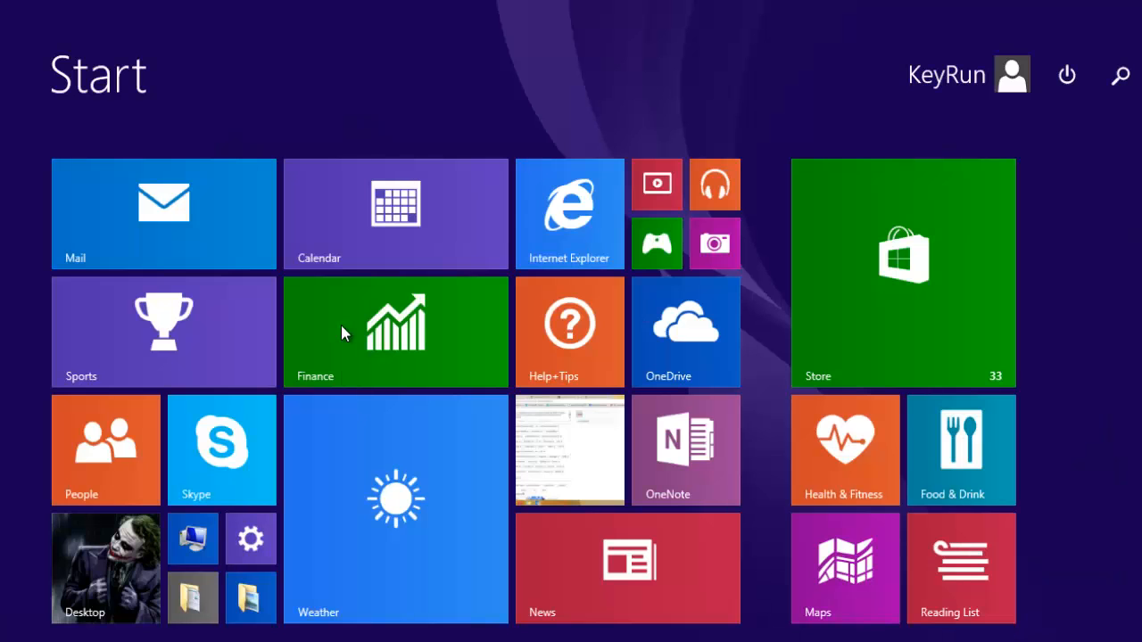
Search 'cmd' and start Command Prompt with administrator rights
text(cmd)
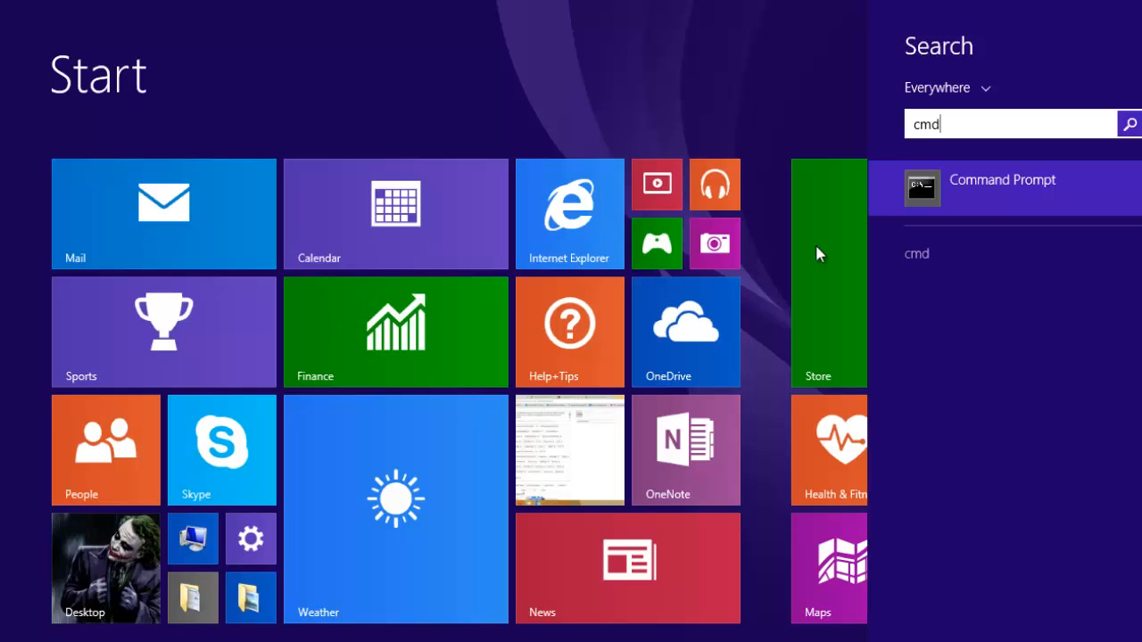
mouse_move(955, 194)
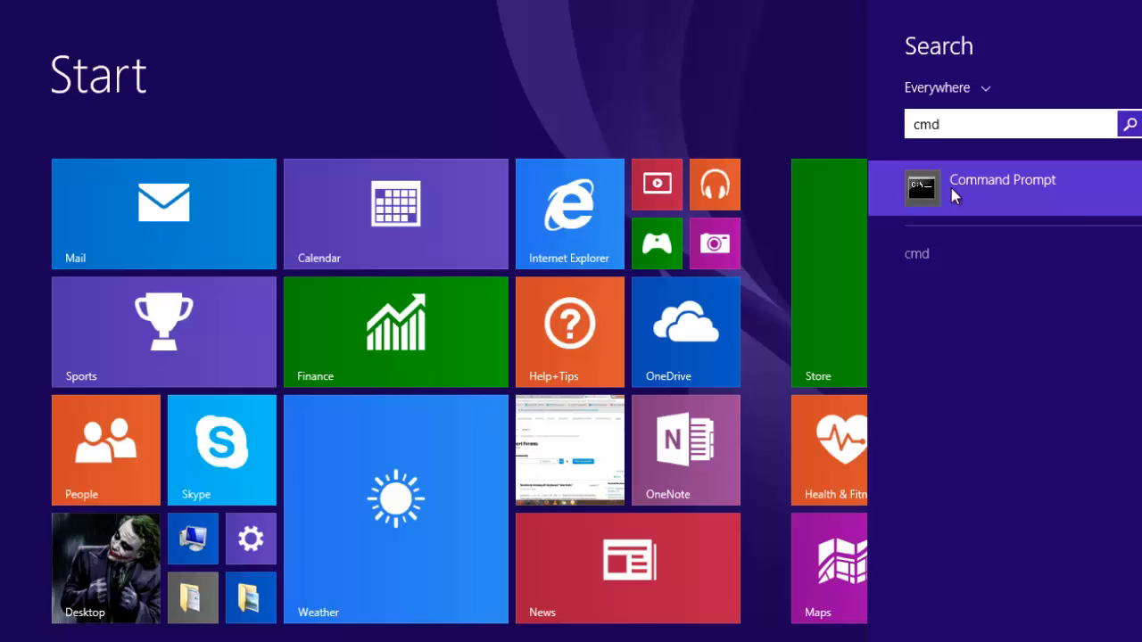
right_click(1003, 178)
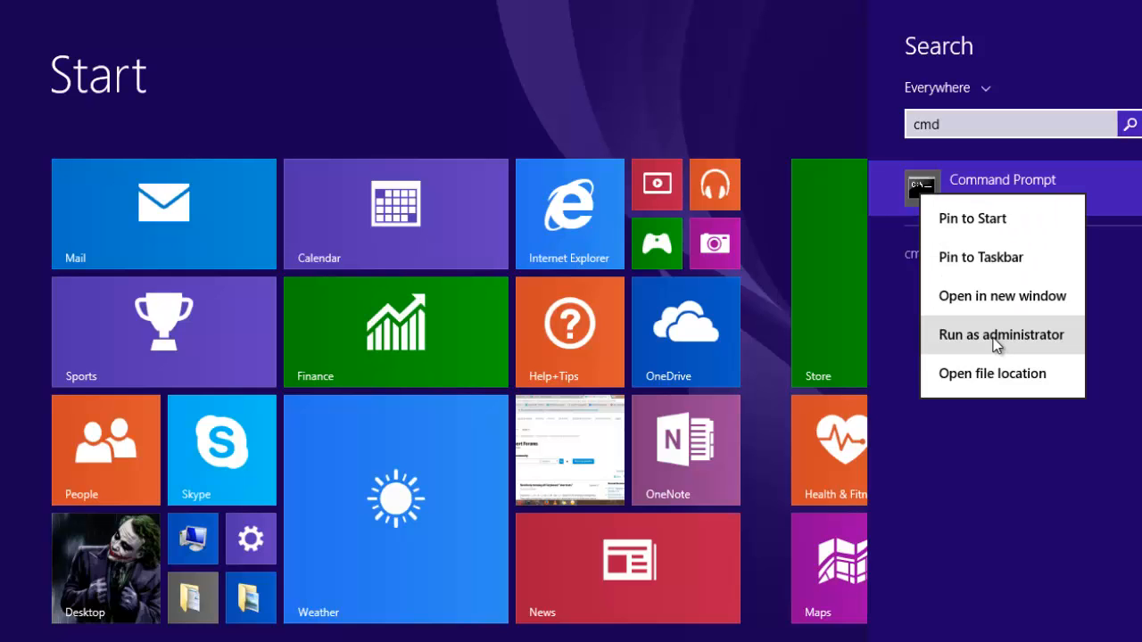
click(1002, 335)
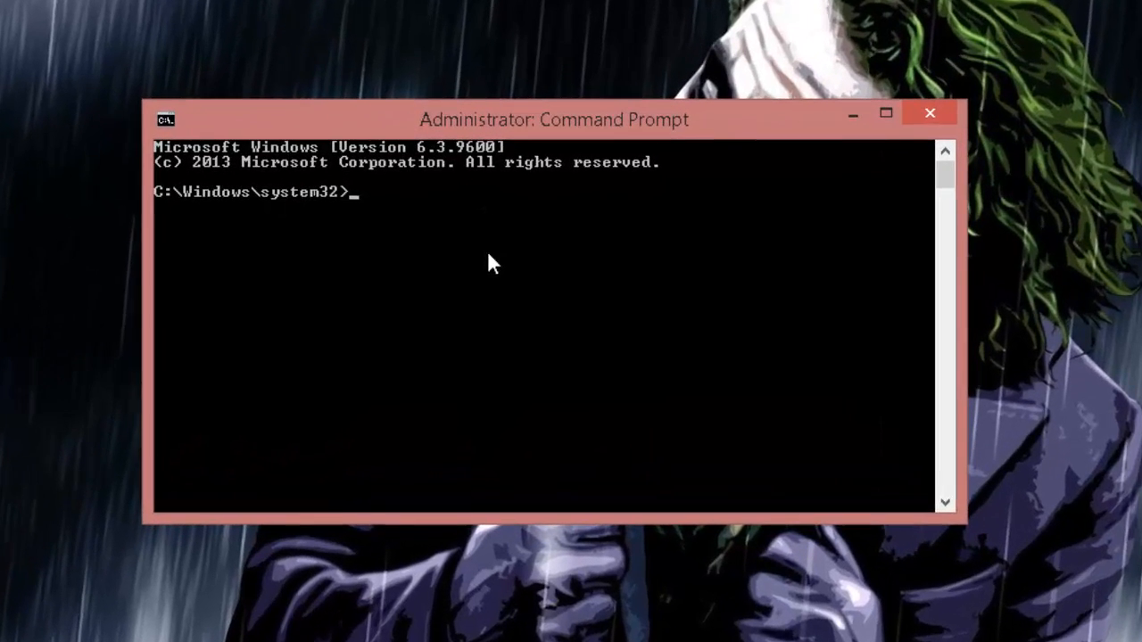
Run NET USER to list the accounts Administrator, Guest and KeyRun
text(NET)
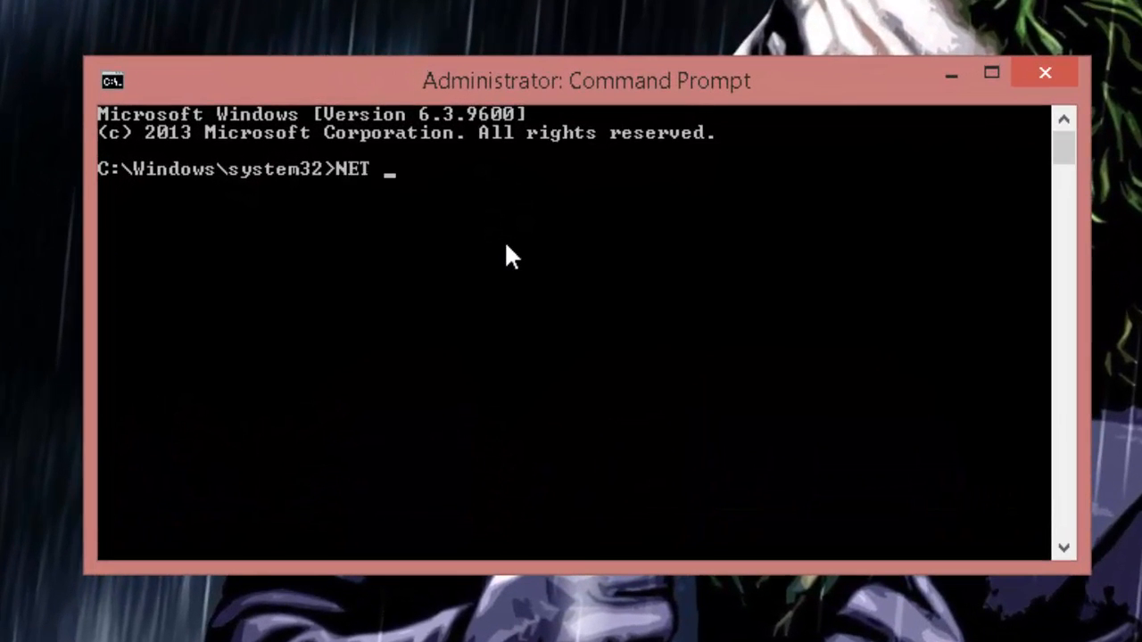
text(USER)
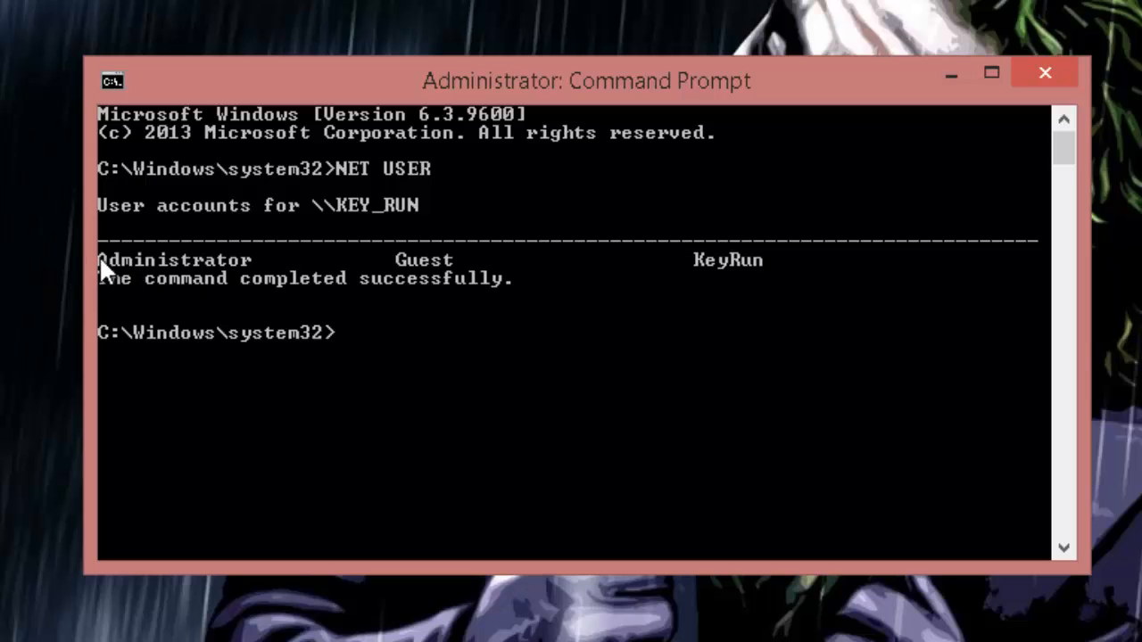
mouse_move(271, 271)
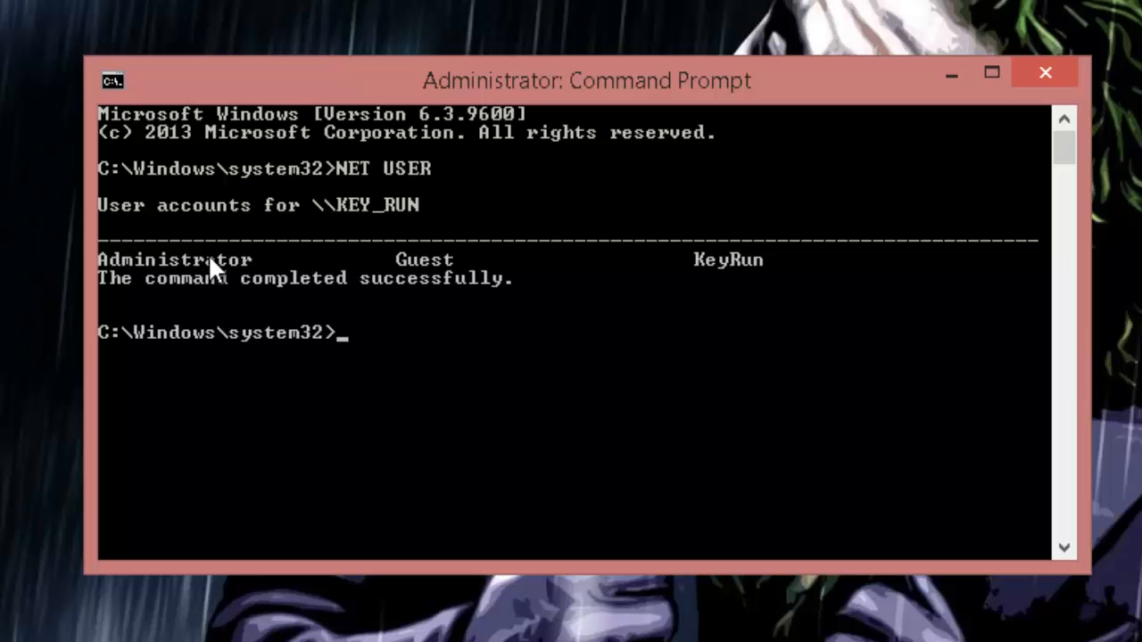
mouse_move(384, 378)
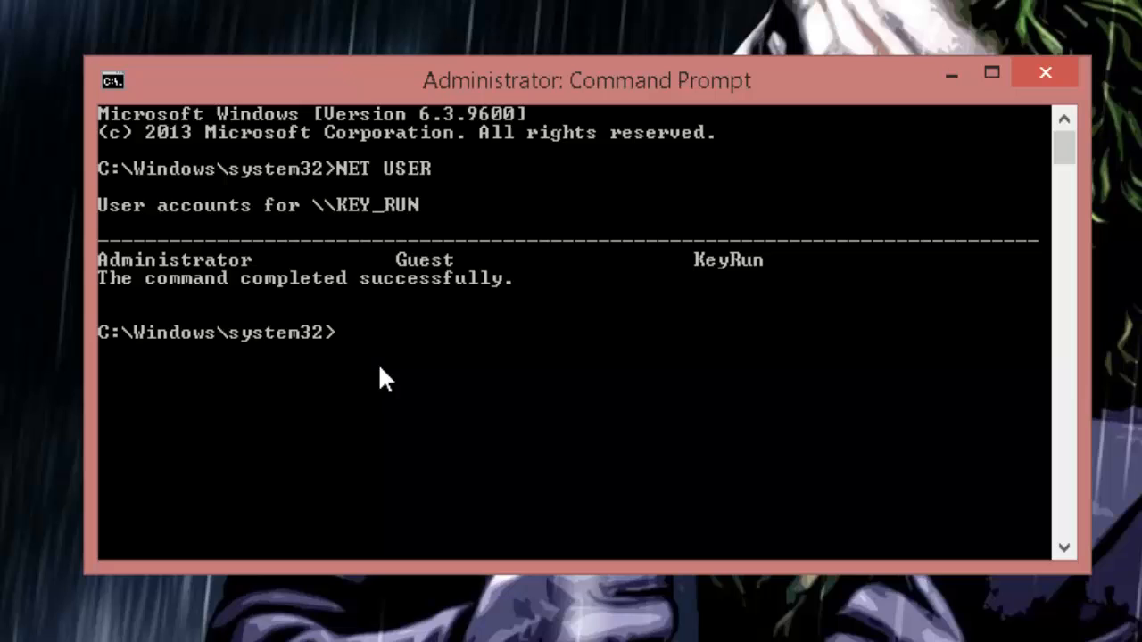
Run NET USER ADMINISTRATOR and read that the account is not active
text(NET USER)
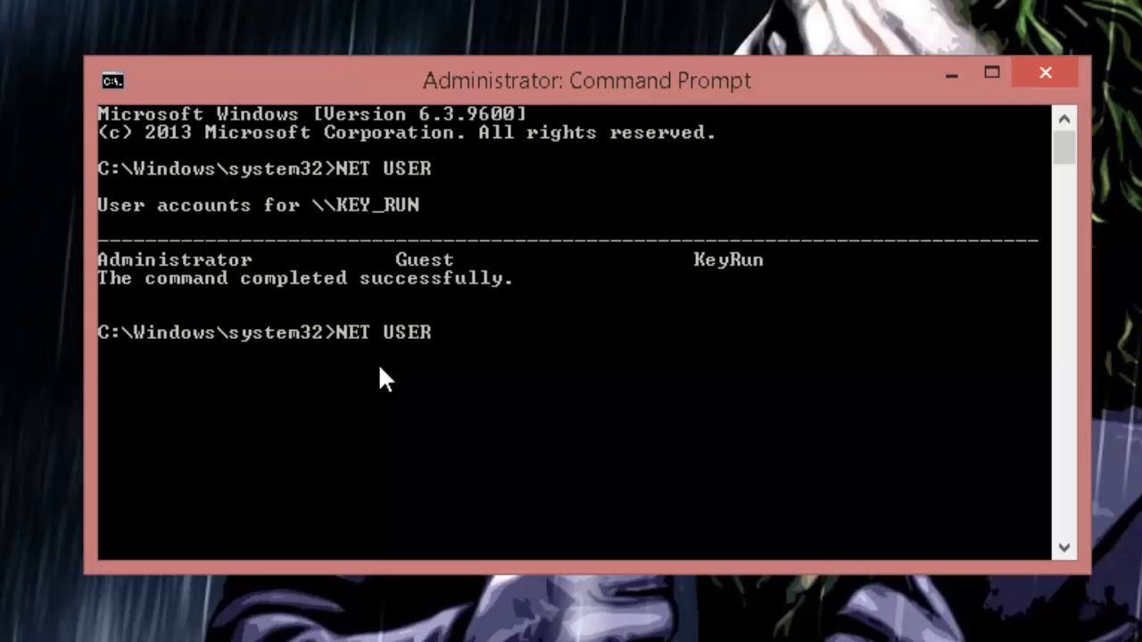
text(A)
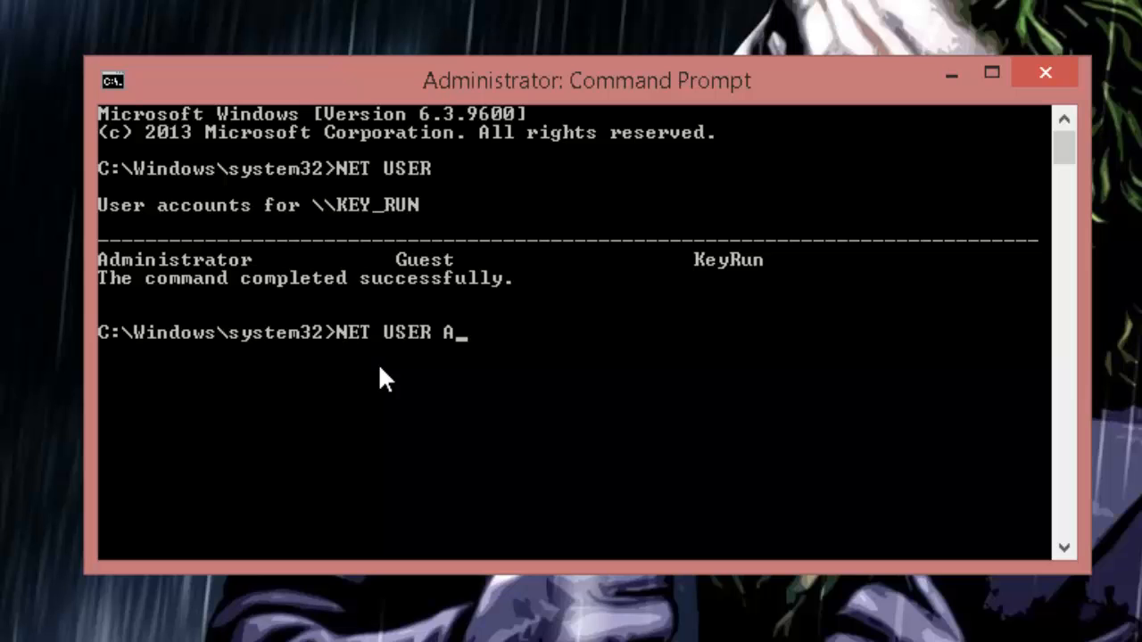
text(DMINISTRATO)
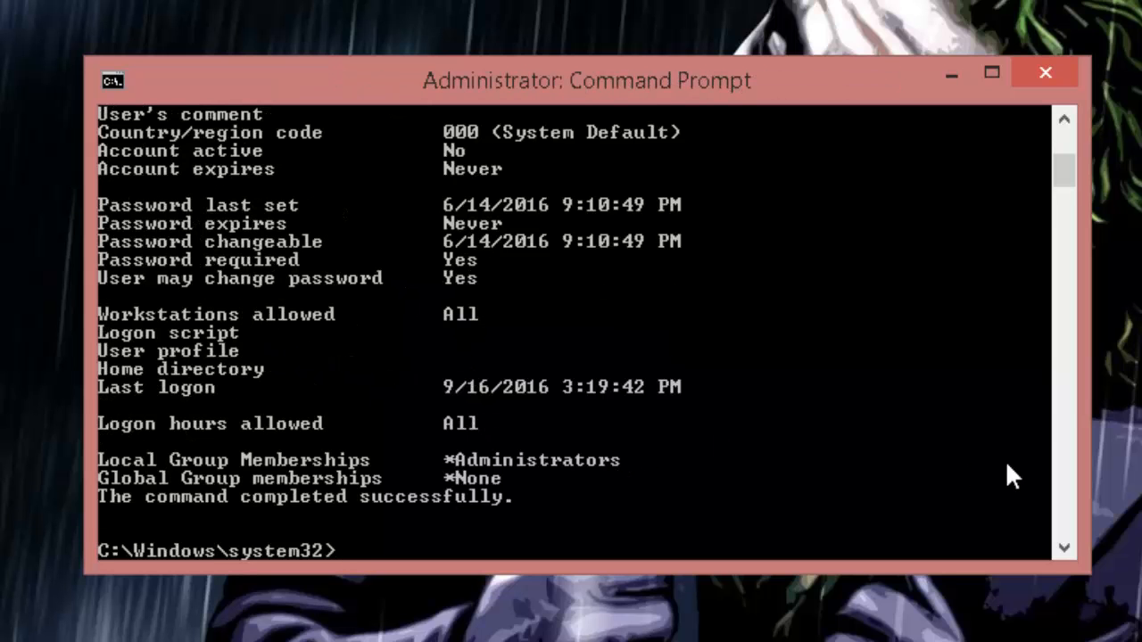
scroll(up, 3)
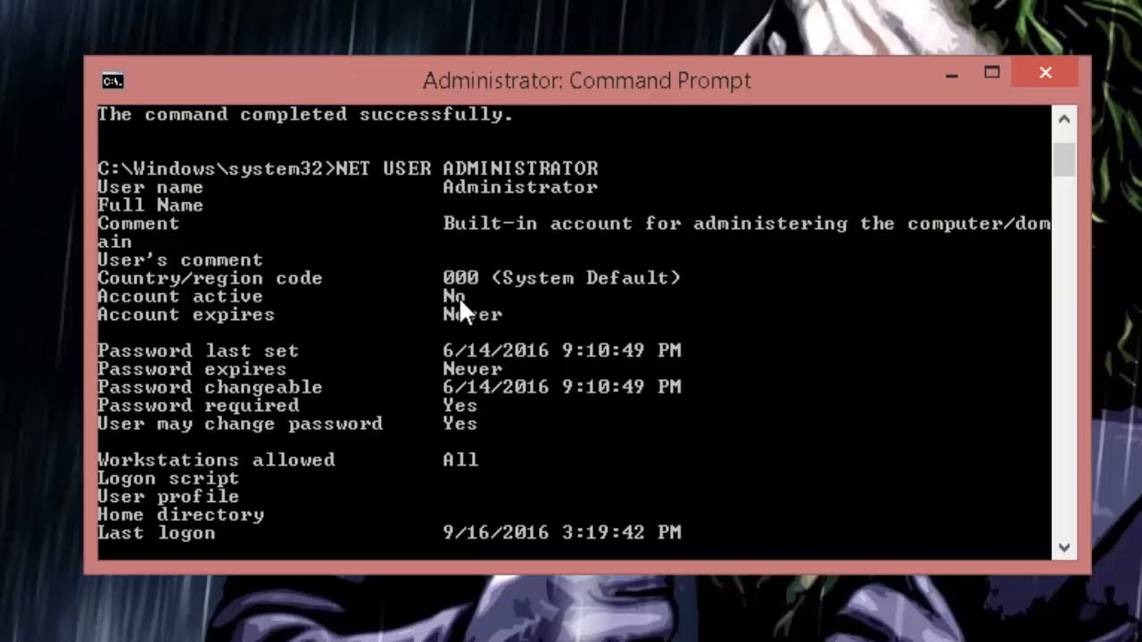
Run NET USER ADMINISTRATOR /ACTIVE:YES to enable the built-in Administrator account
text(NET USER)
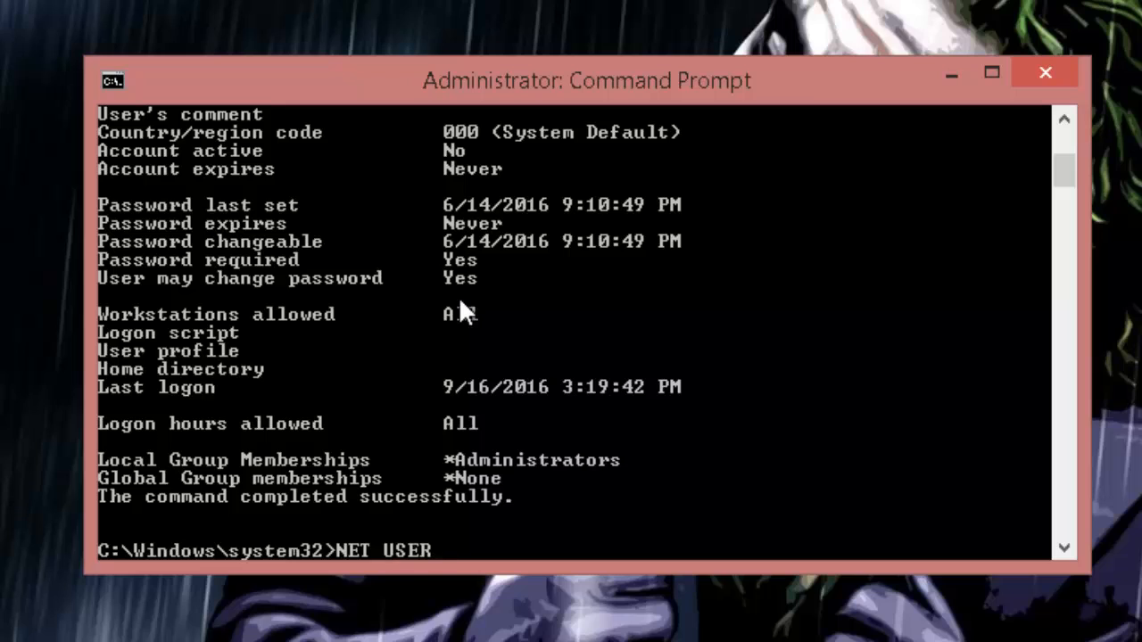
text(ADMINISTRAT)
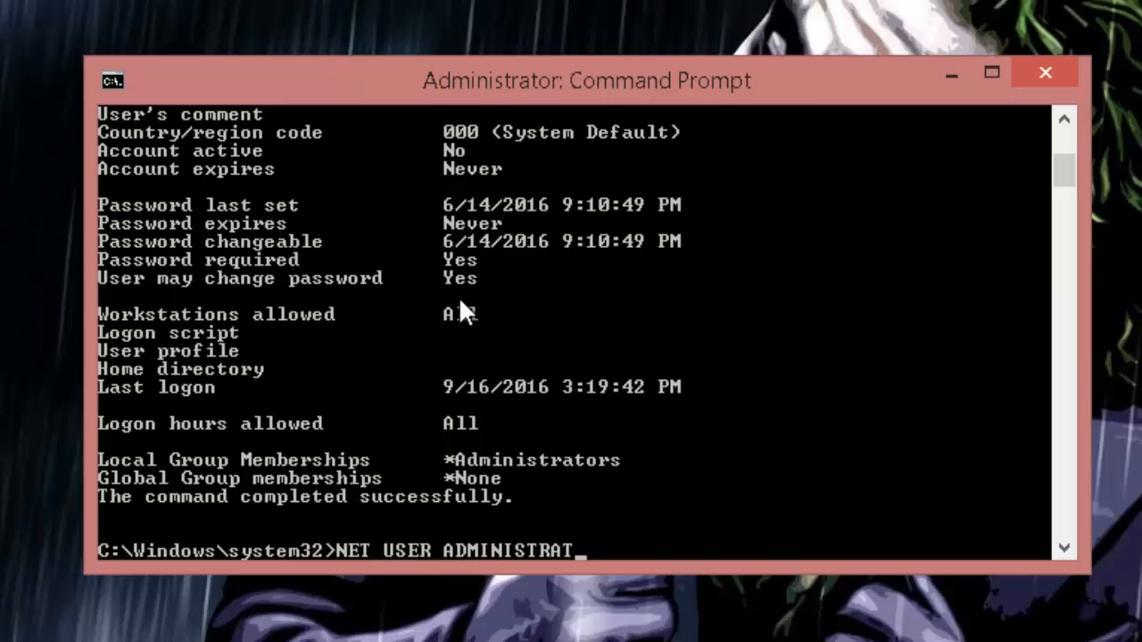
text(OR /ACT)
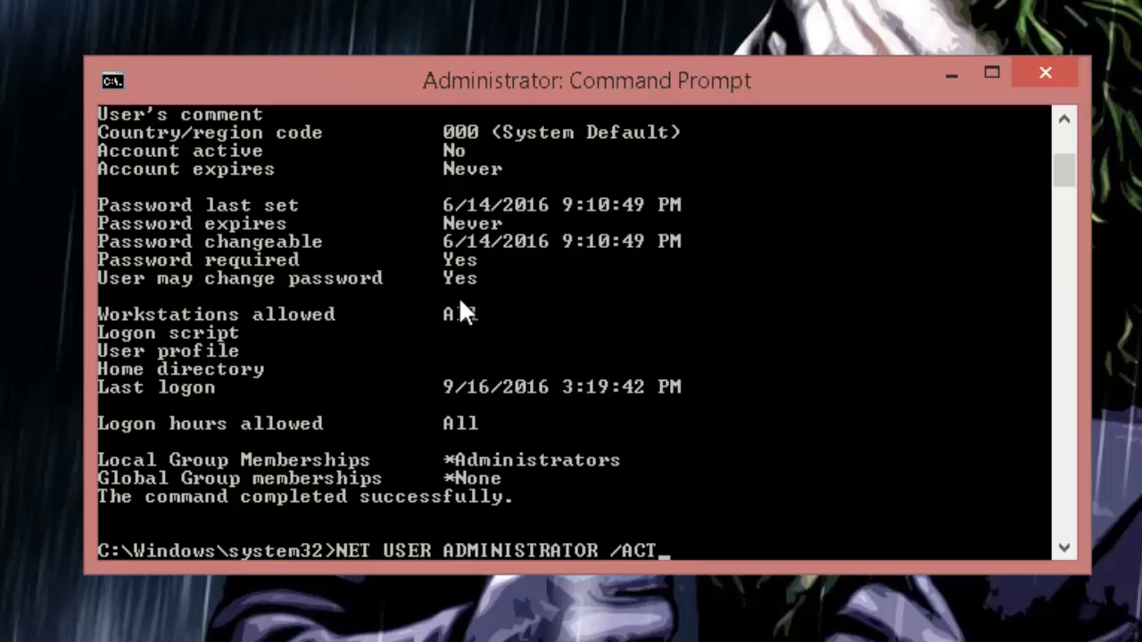
text(IVE:YES)
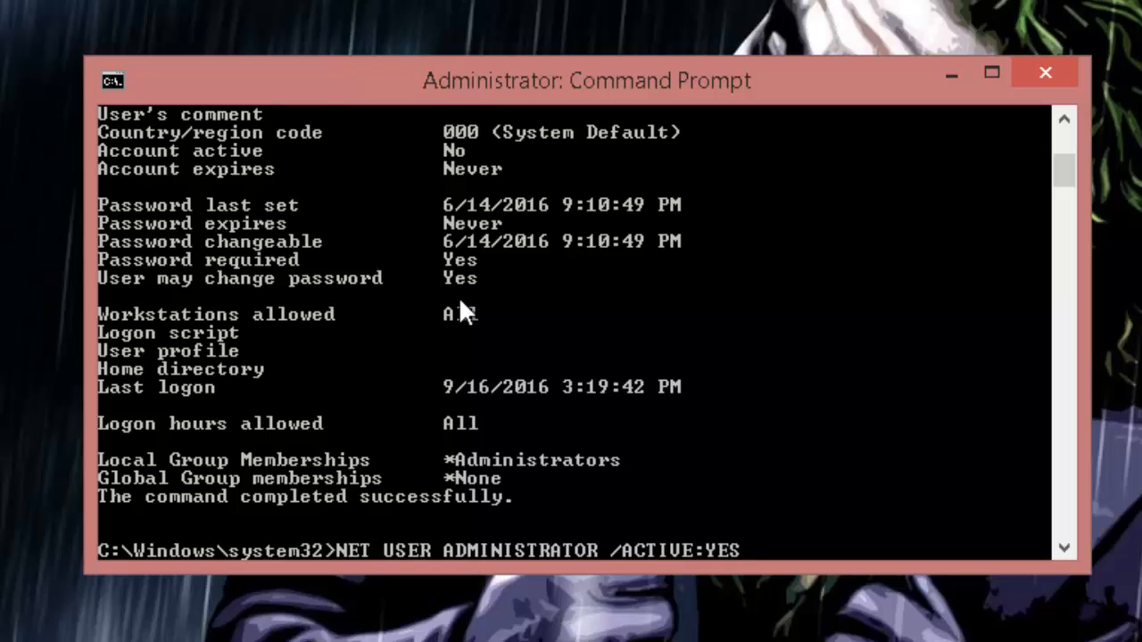
key(enter)
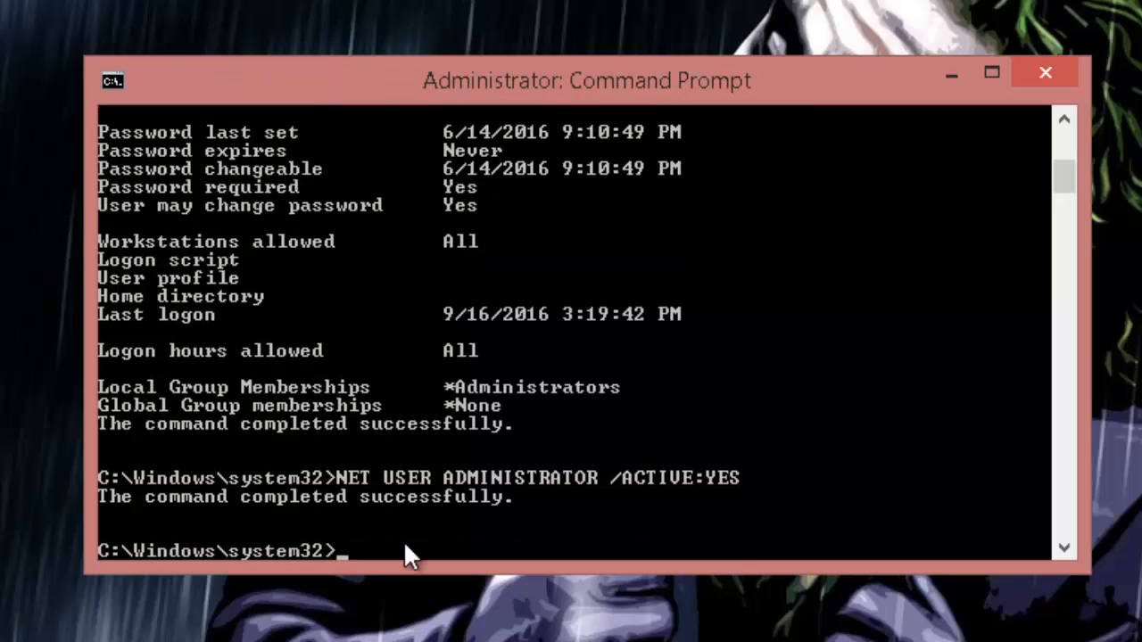
Run NET USER ADMINISTRATOR again to confirm Account active shows Yes
text(NET USER)
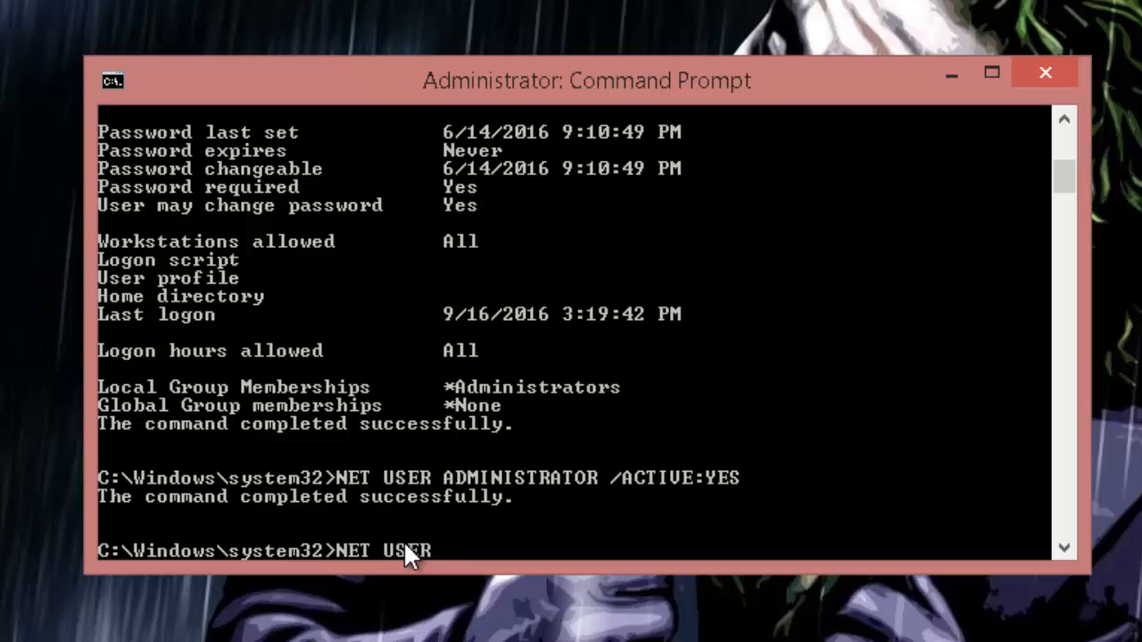
text(ADMINIST)
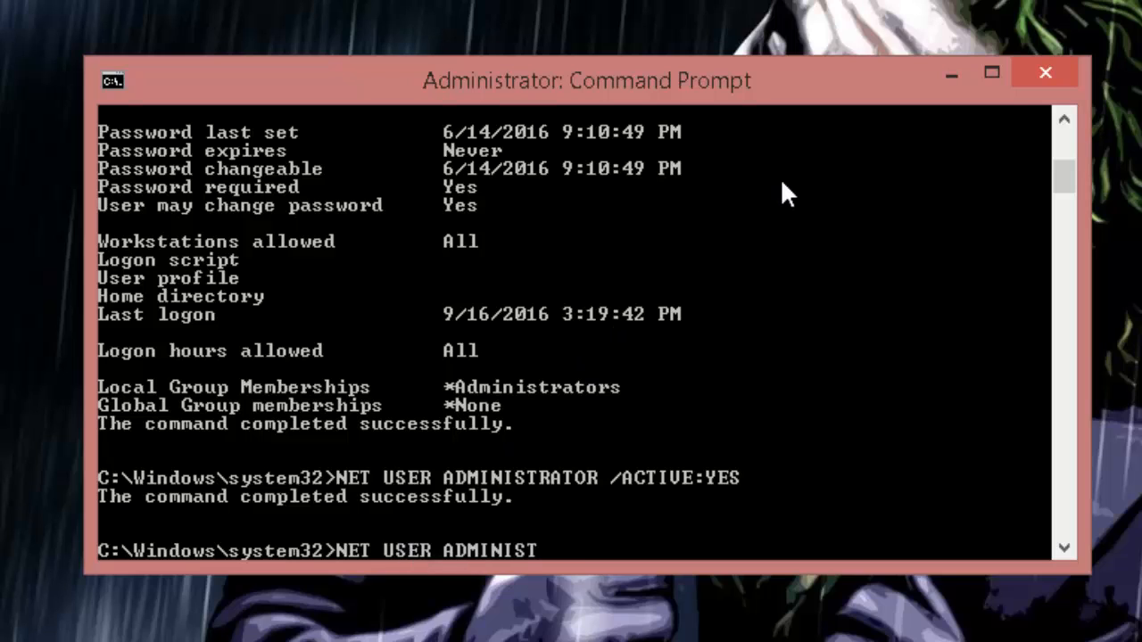
text(RATOR)
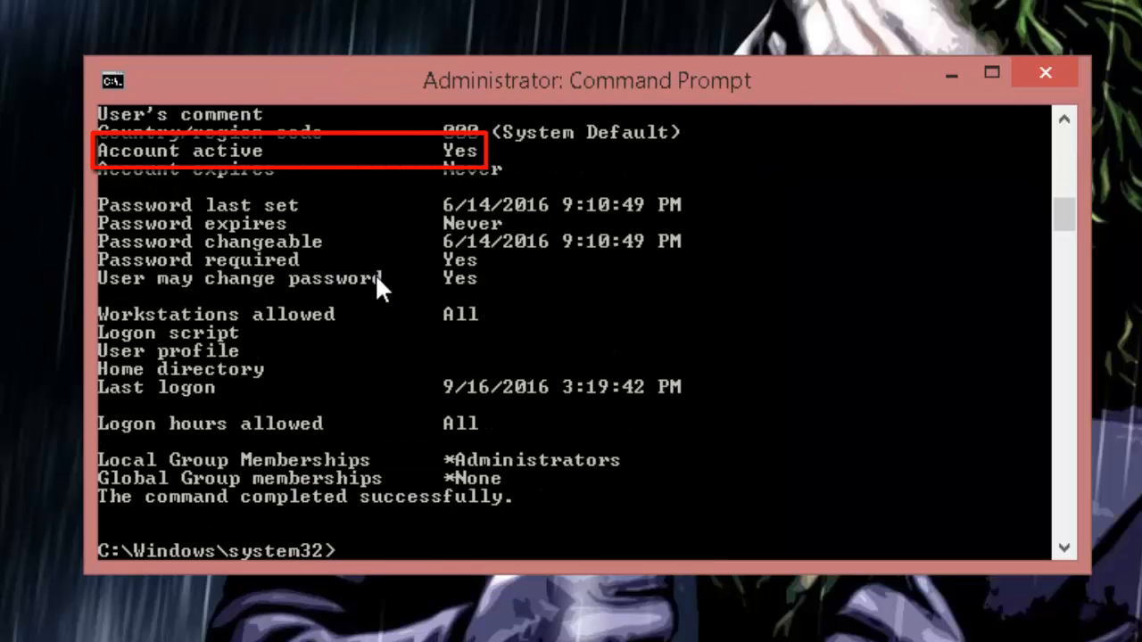
mouse_move(460, 157)
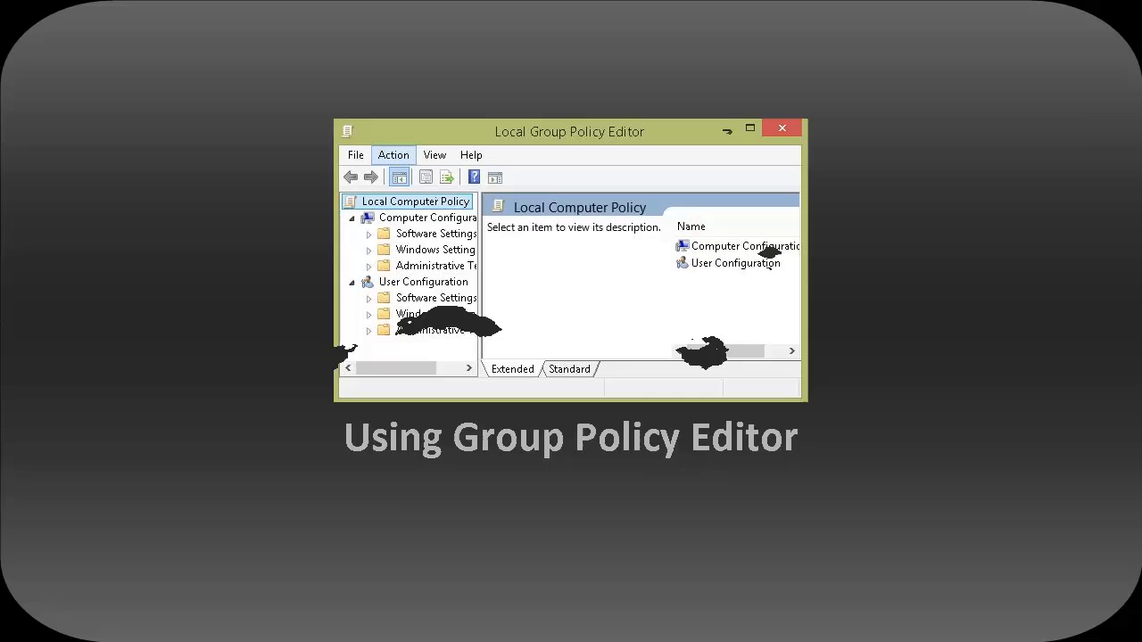
Close the Command Prompt window and bring up the Run dialog
click(781, 128)
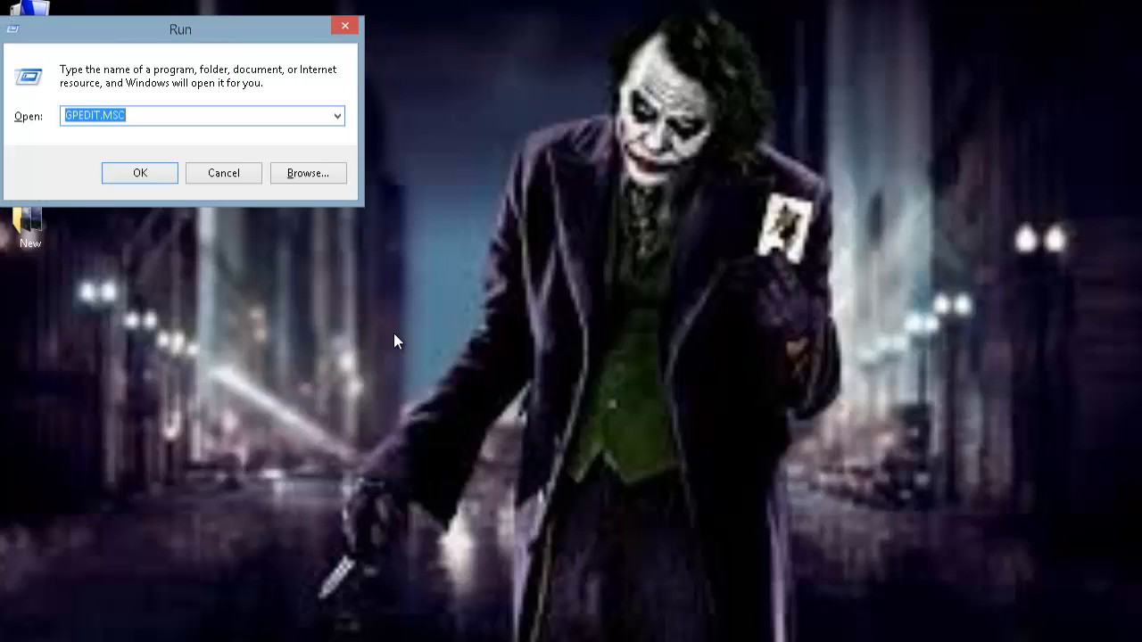
Run GPEDIT.MSC to start the Local Group Policy Editor
text(GP)
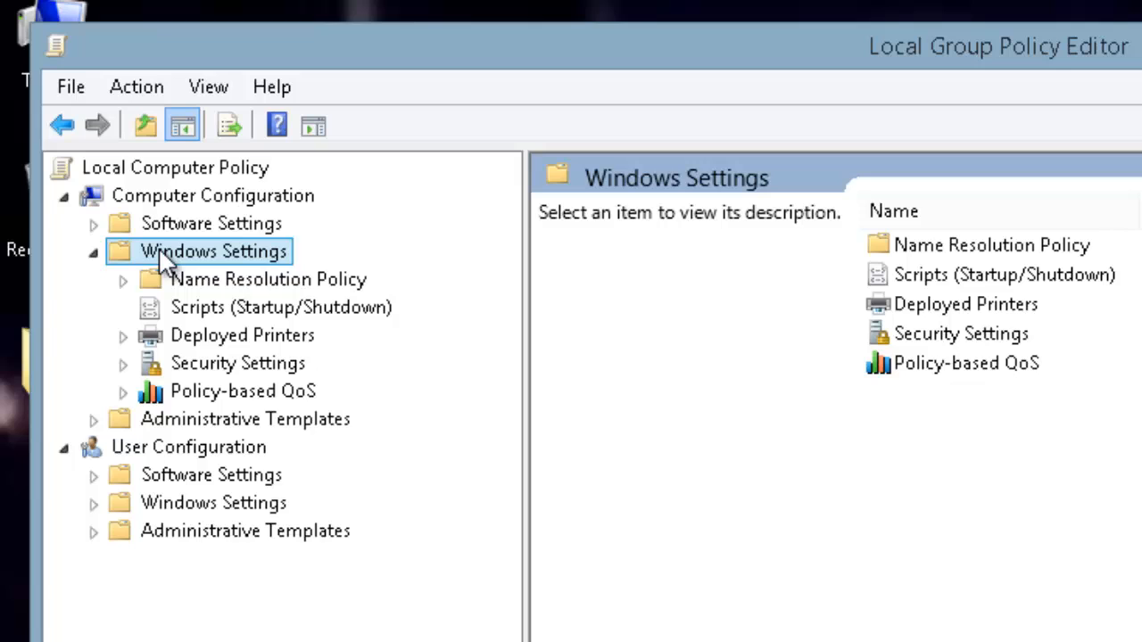
Browse Security Settings > Local Policies > Security Options and select Accounts: Administrator account status
click(238, 363)
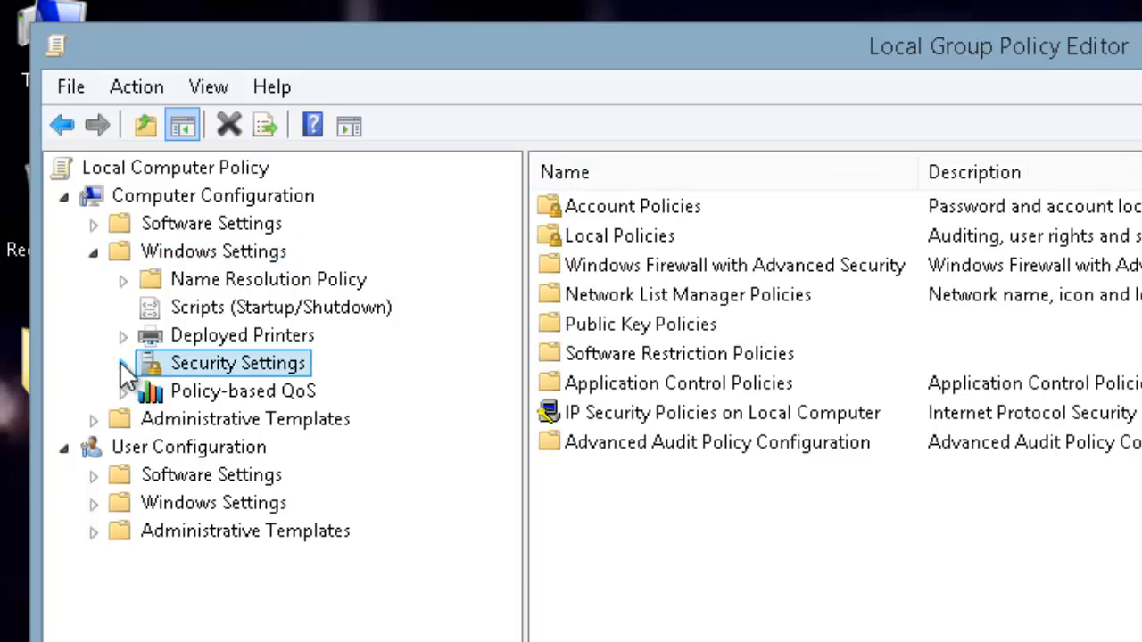
click(122, 364)
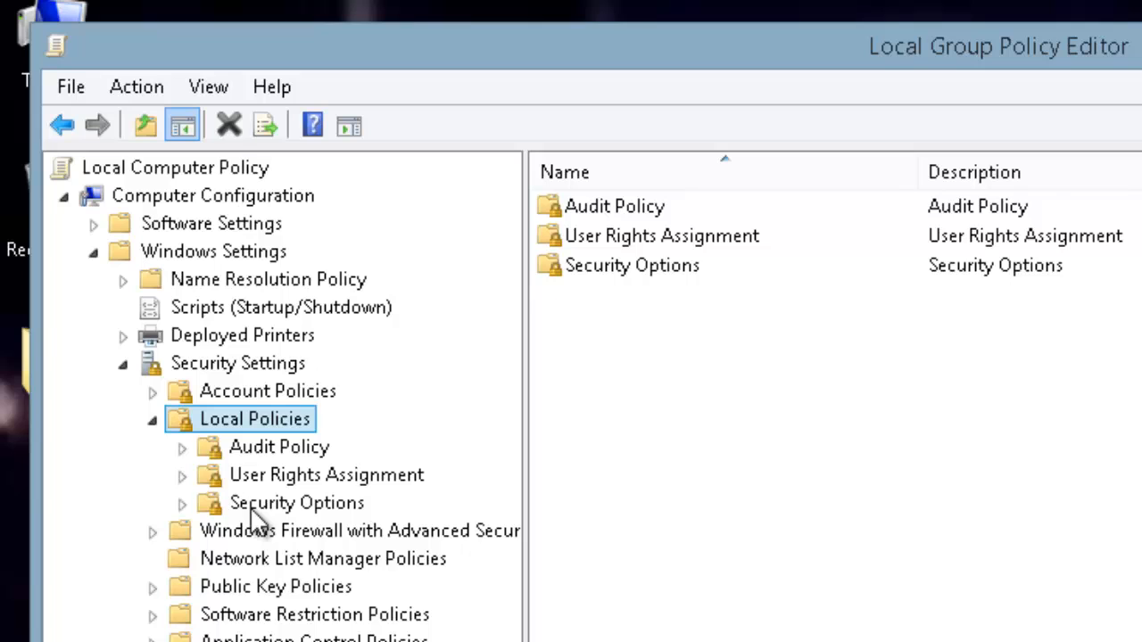
click(296, 504)
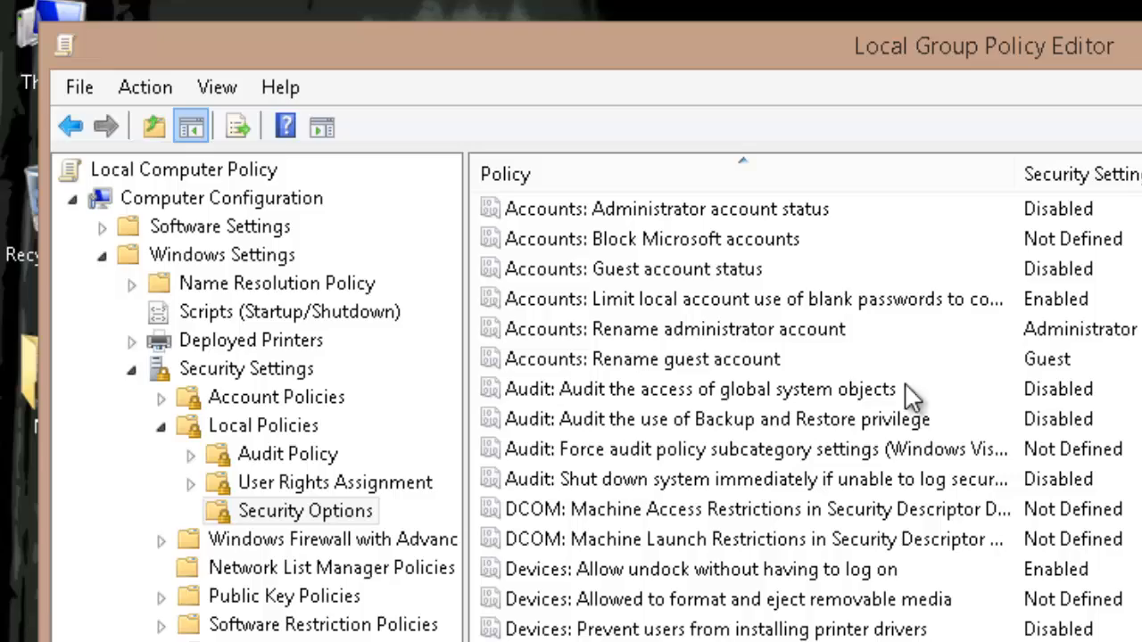
mouse_move(775, 268)
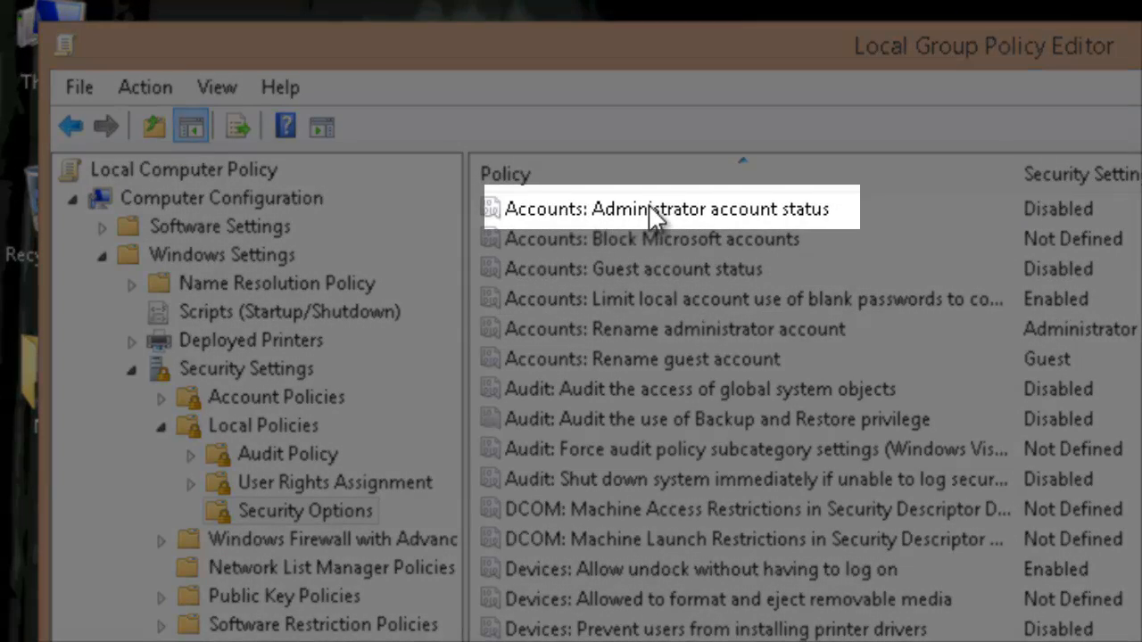
click(669, 207)
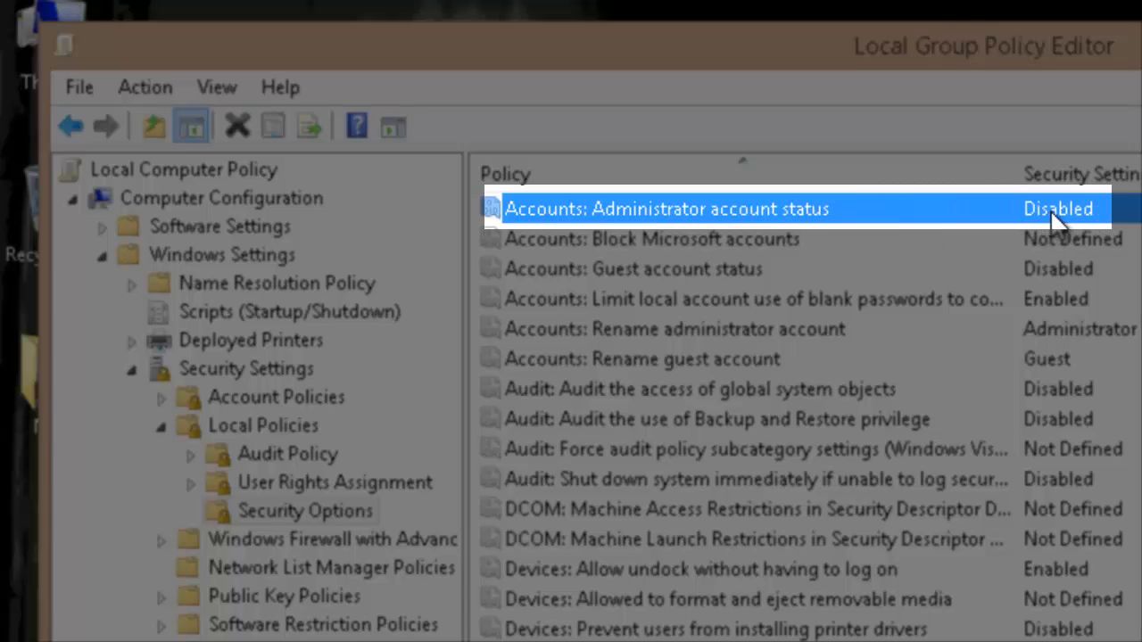
mouse_move(1085, 217)
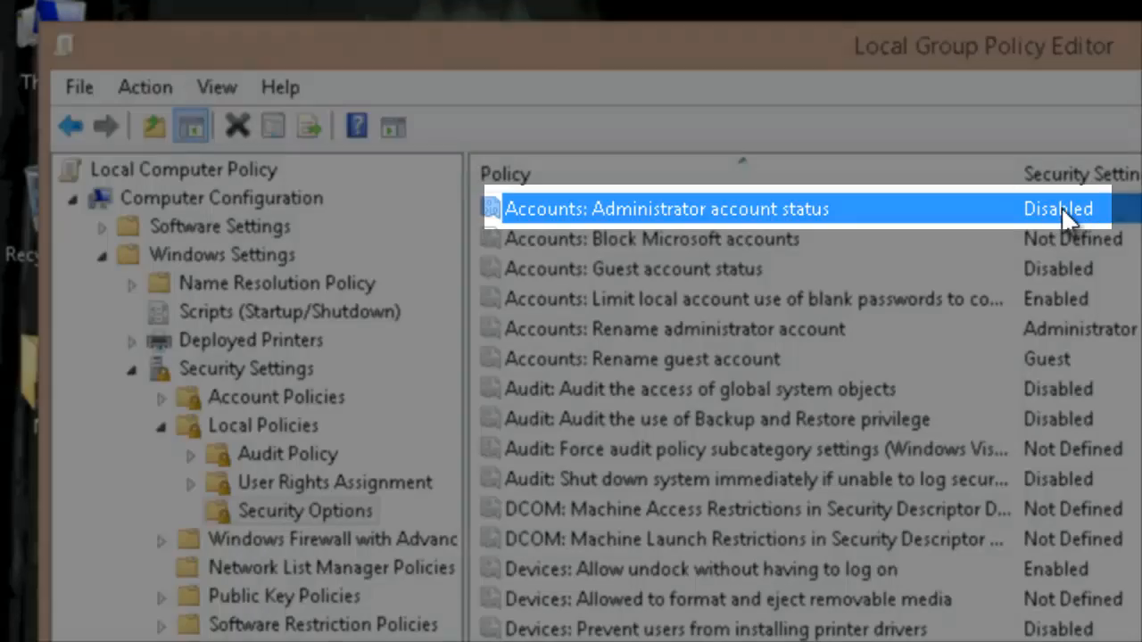
Set Accounts: Administrator account status to Enabled and confirm with OK, repeating once
double_click(664, 207)
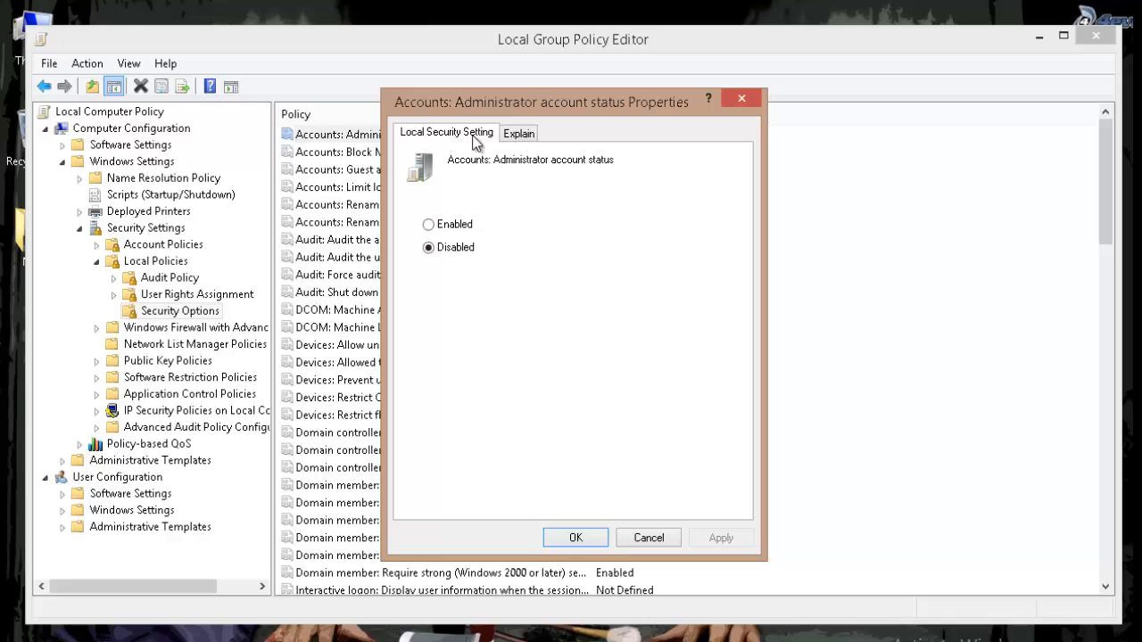
click(428, 224)
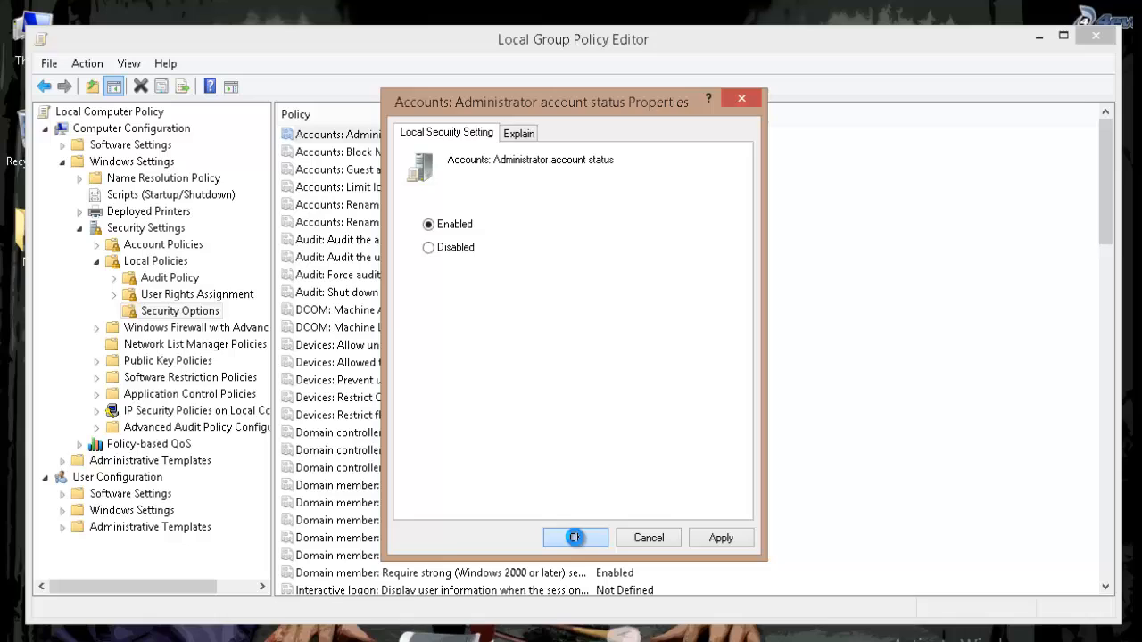
click(574, 537)
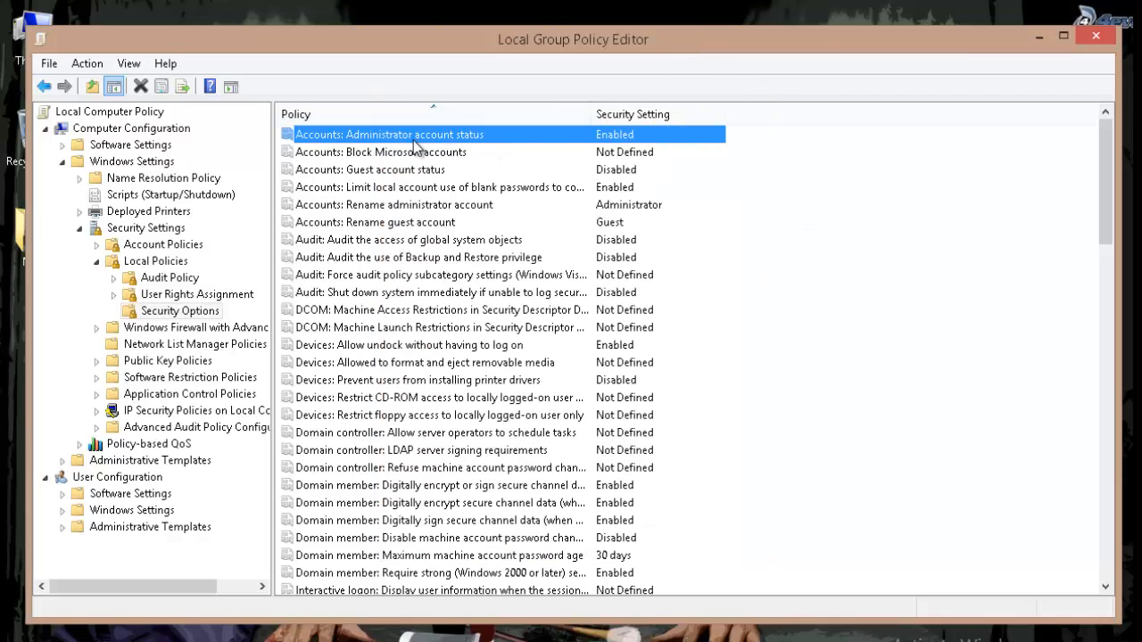
double_click(389, 134)
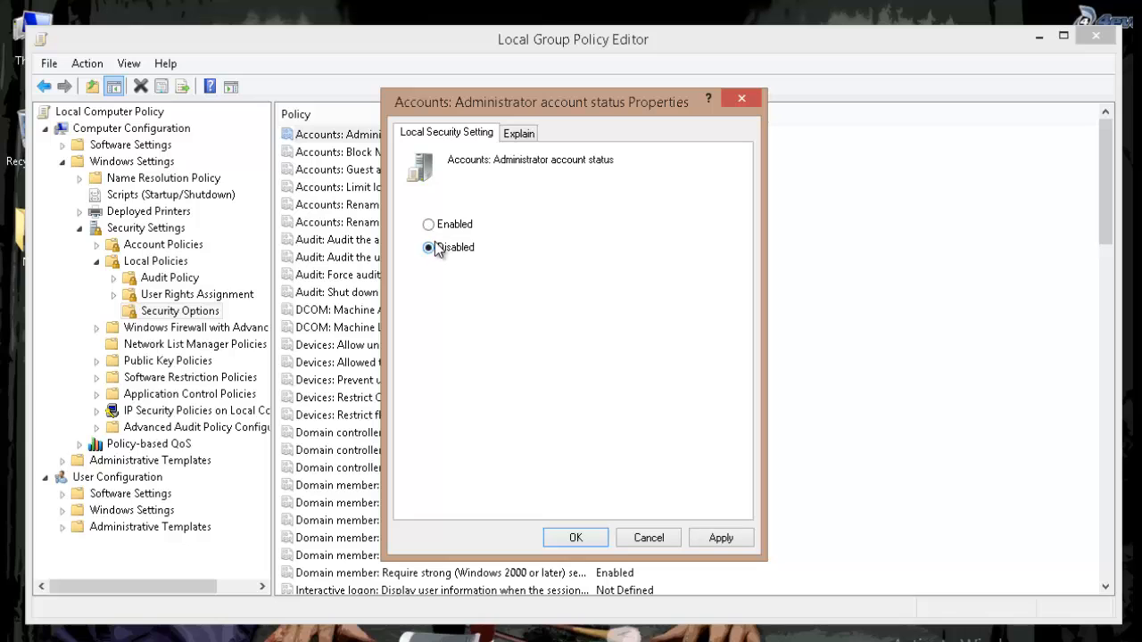
click(429, 225)
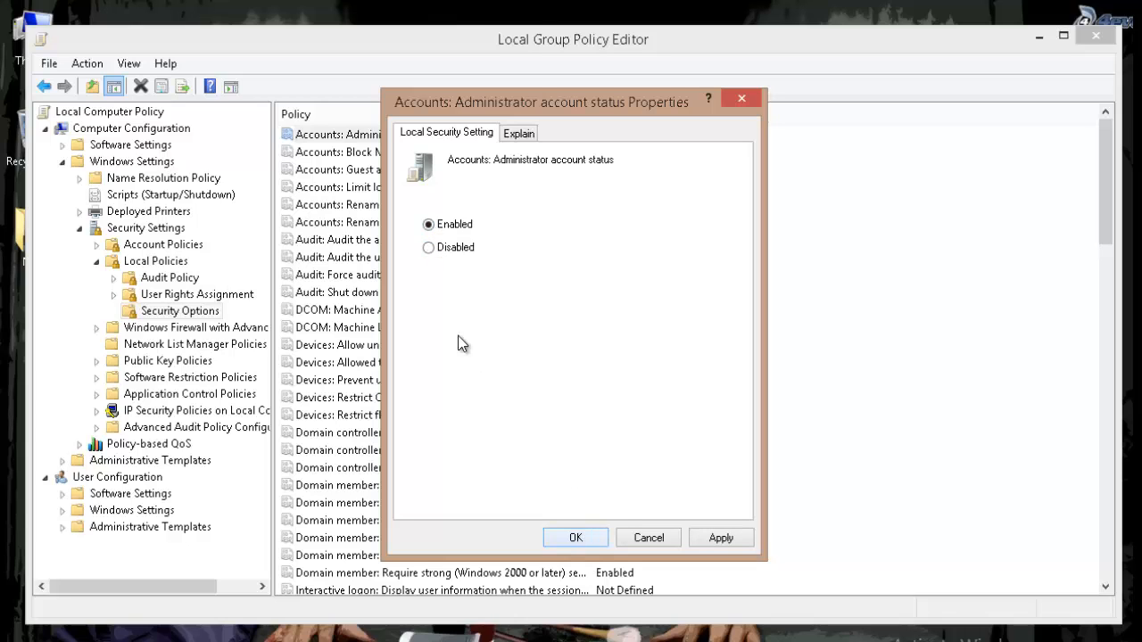
click(575, 537)
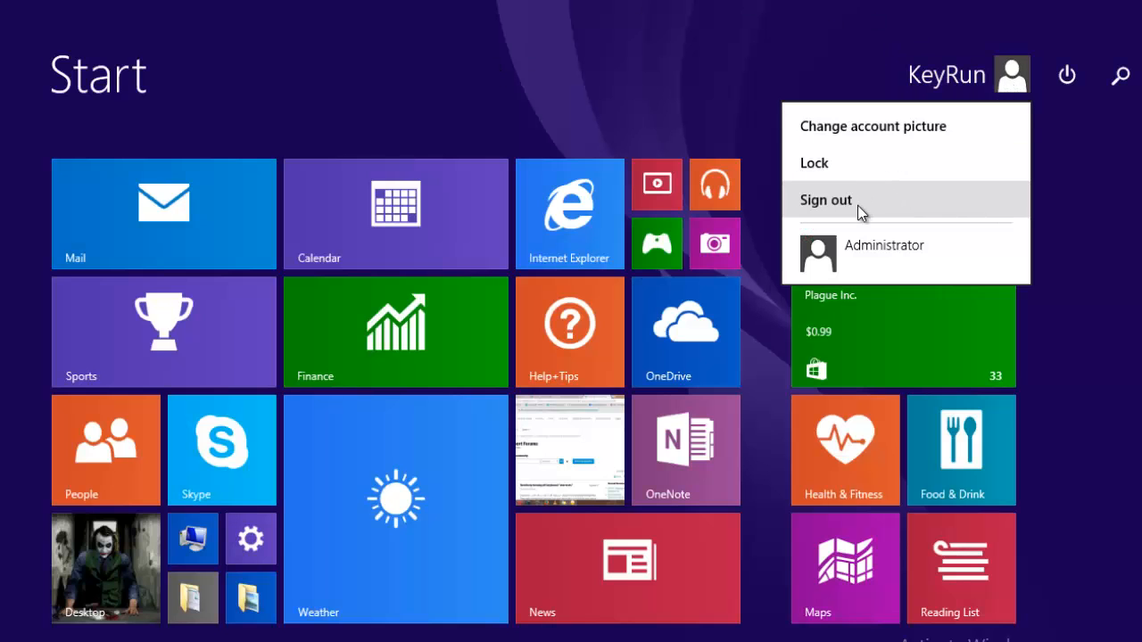
Sign out of the KeyRun account from the Start screen user menu
click(824, 200)
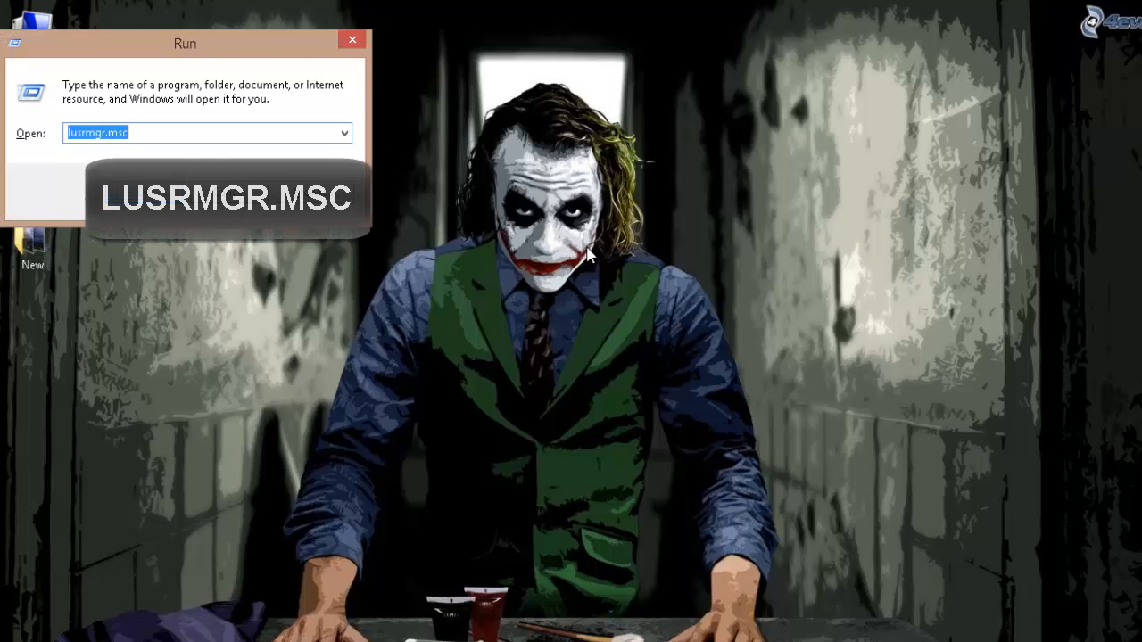
Launch Local Users and Groups from Run with lusrmgr.msc
text(lusr)
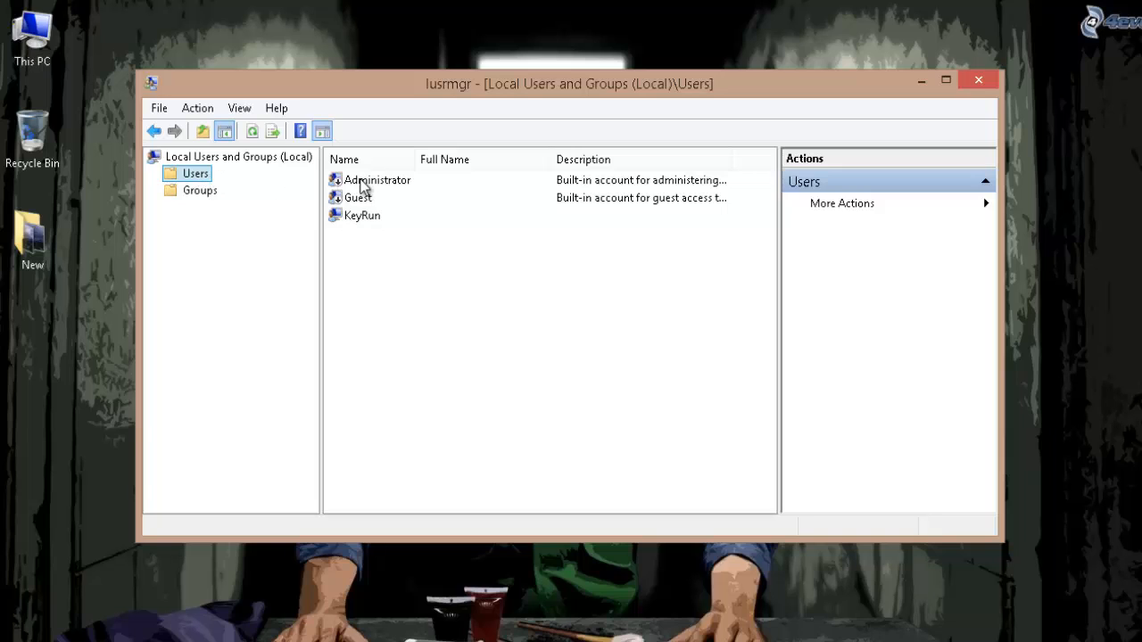
Bring up the built-in Administrator account's Properties from the Users folder
click(377, 178)
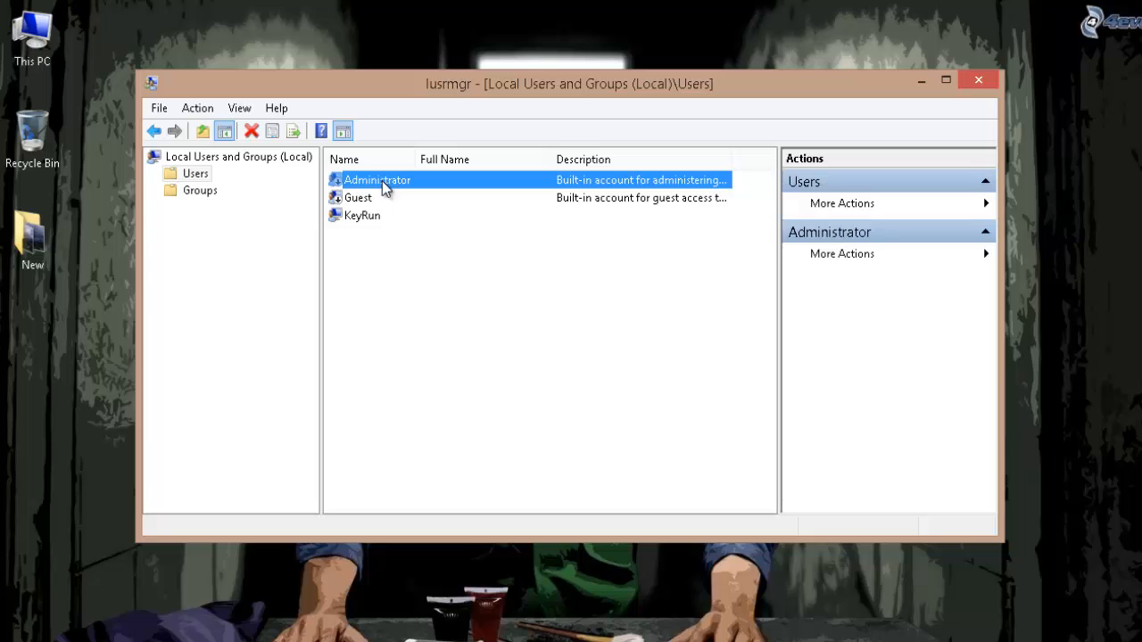
click(363, 214)
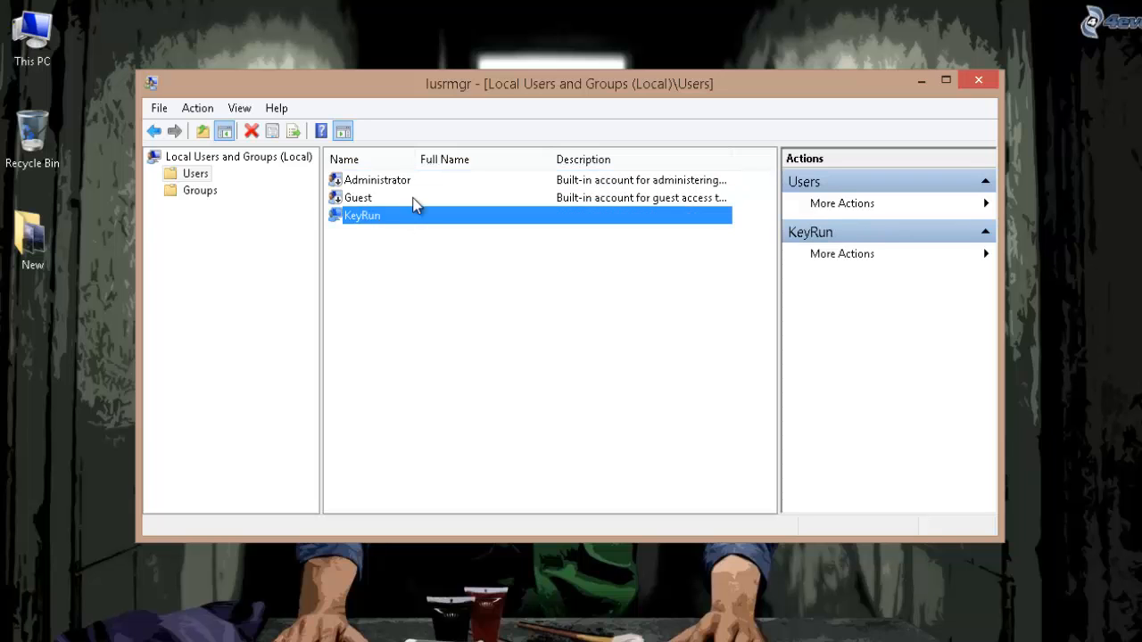
double_click(376, 178)
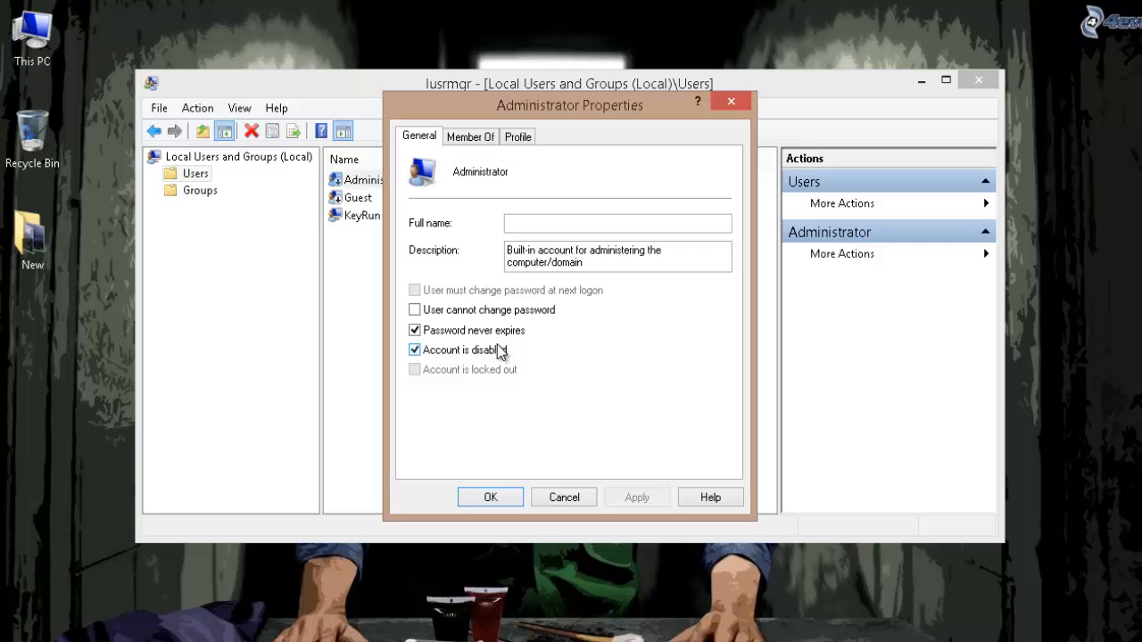
Clear 'Account is disabled' for Administrator and confirm
click(414, 350)
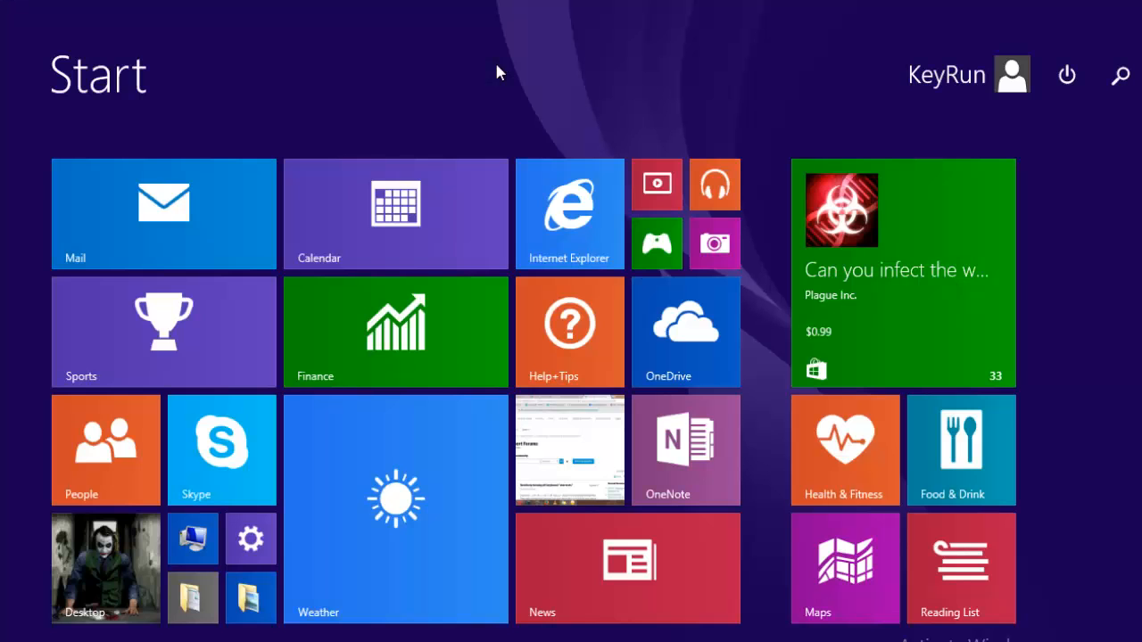
Sign out of KeyRun and choose the Administrator tile on the login screen
click(1012, 75)
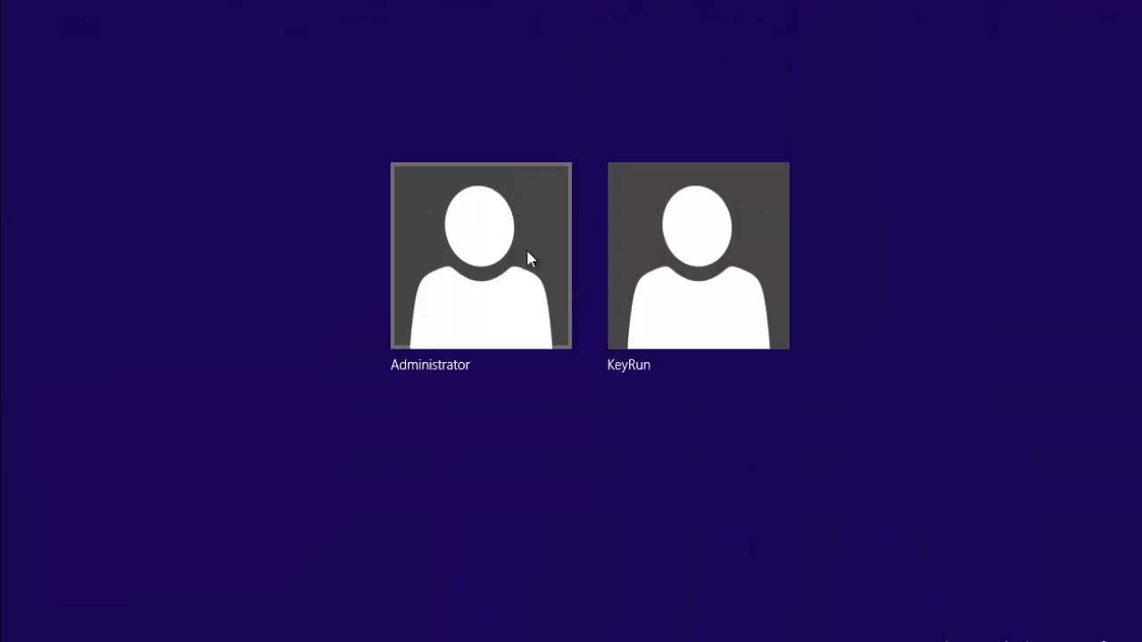
click(480, 257)
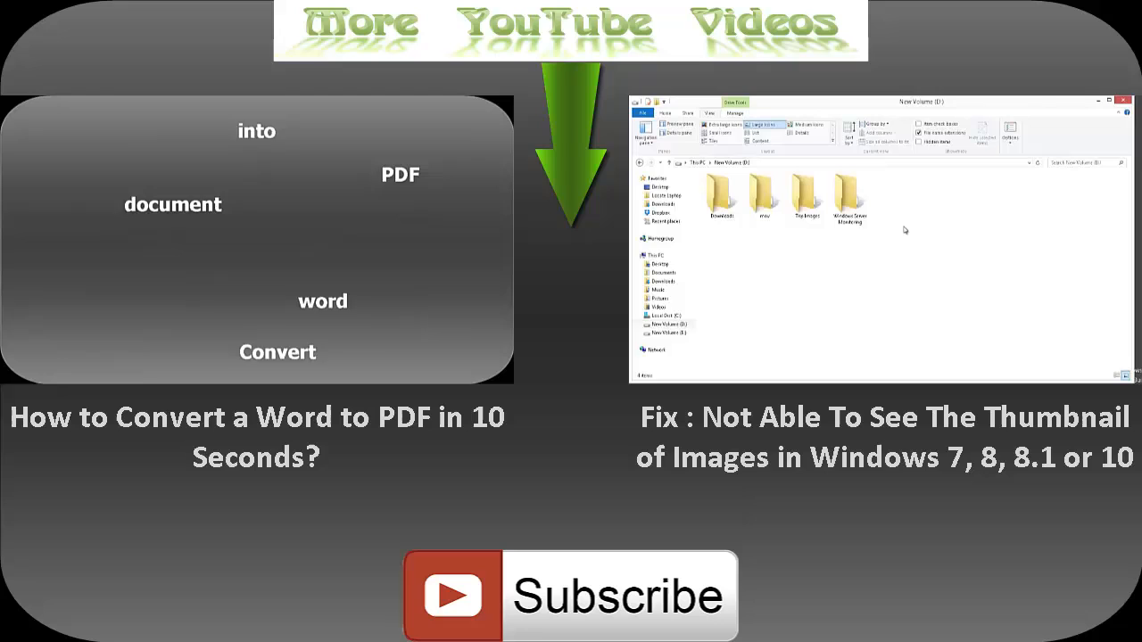
click(807, 196)
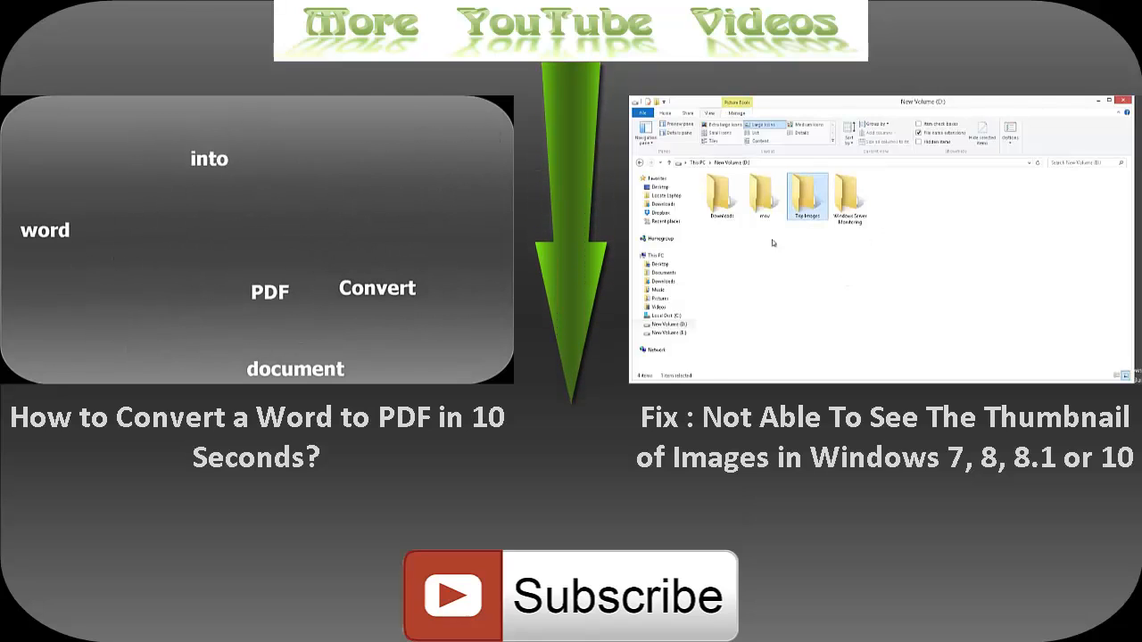
double_click(805, 194)
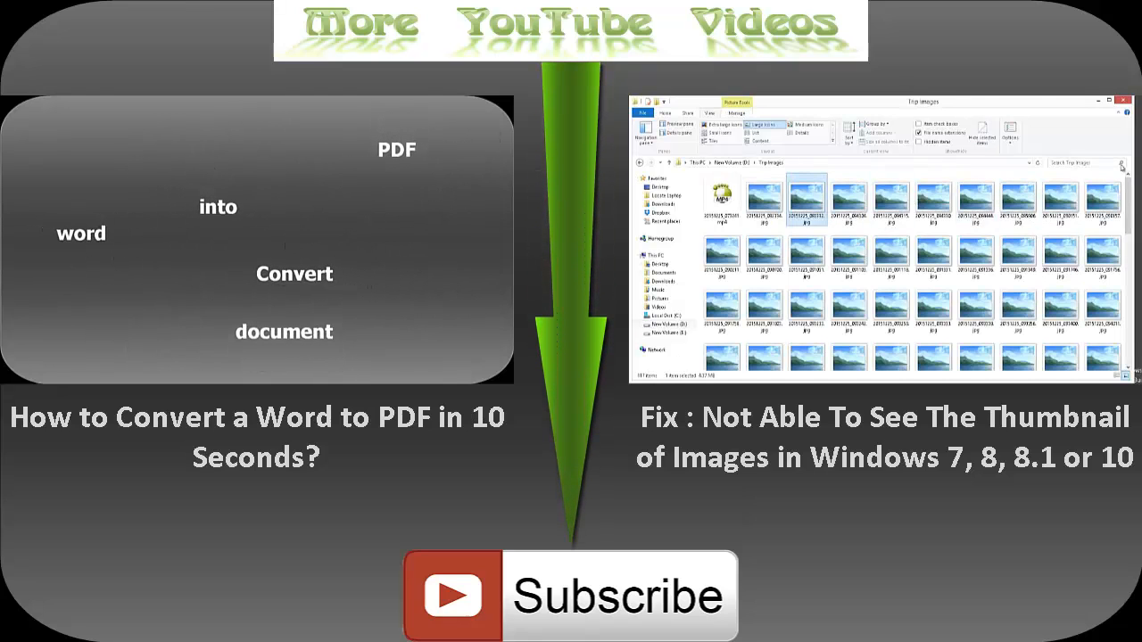